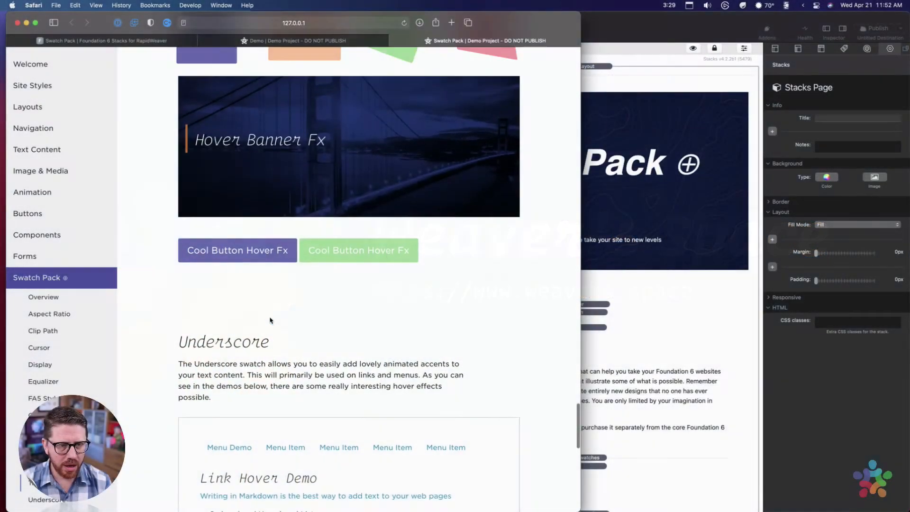
# Scroll the Swatch Pack preview down to the Underscore menu and link hover demos.
pyautogui.scroll(-3)
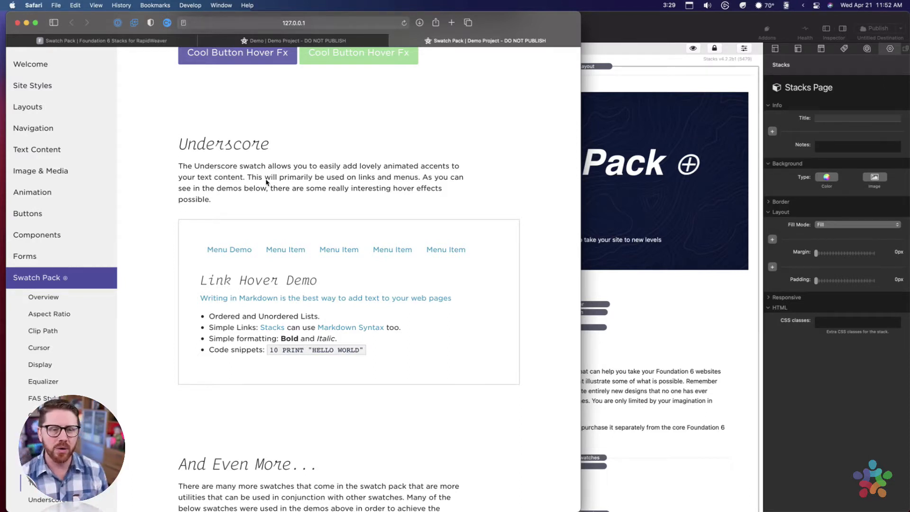
pyautogui.moveTo(340, 253)
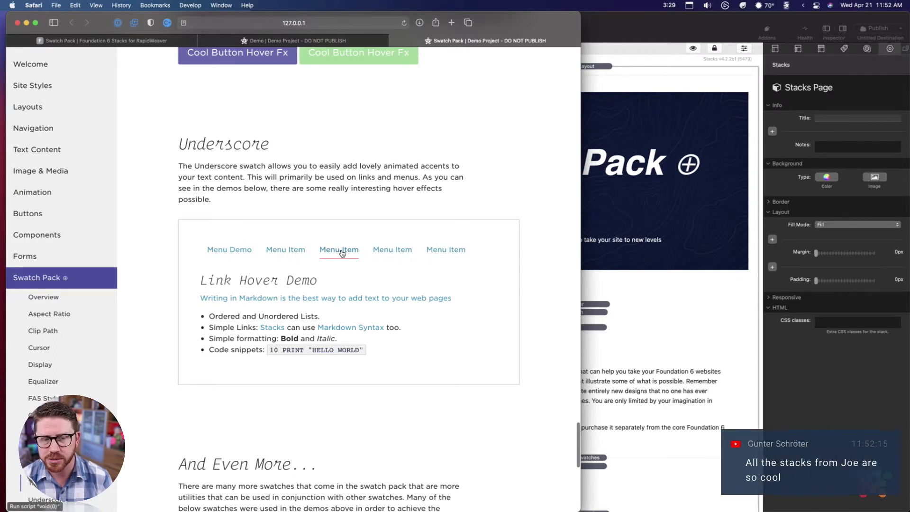
pyautogui.moveTo(285, 250)
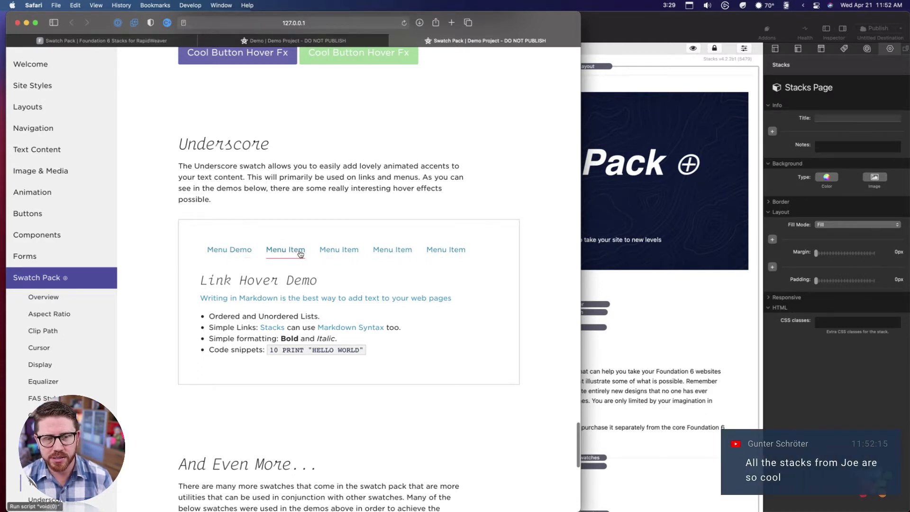
pyautogui.moveTo(445, 249)
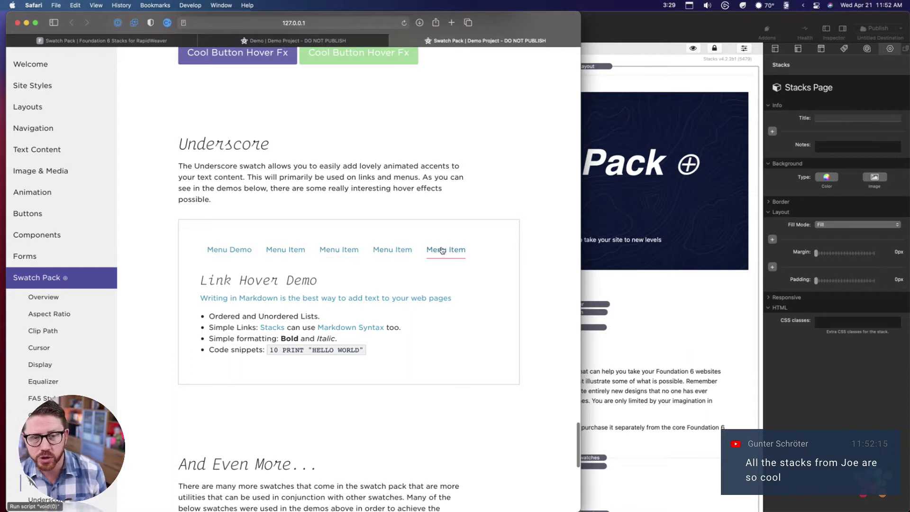
pyautogui.moveTo(491, 249)
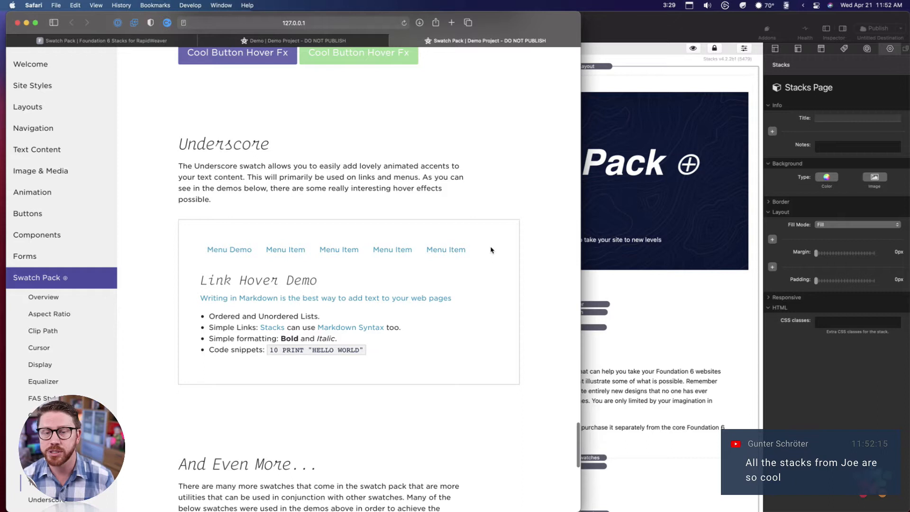
pyautogui.moveTo(340, 250)
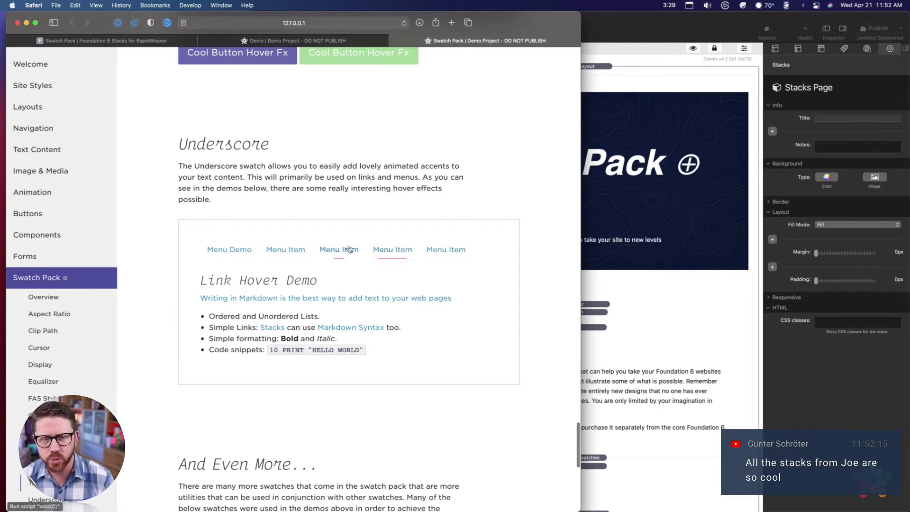
pyautogui.moveTo(326, 297)
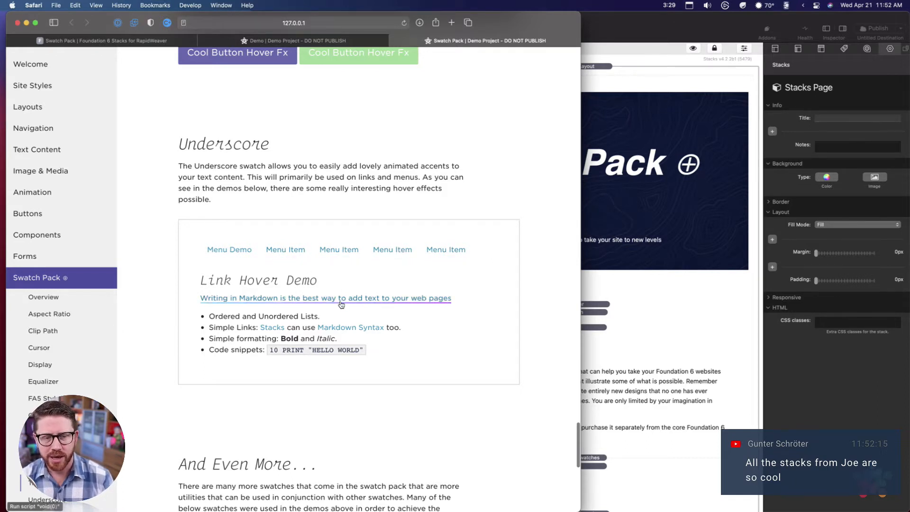
pyautogui.moveTo(400, 314)
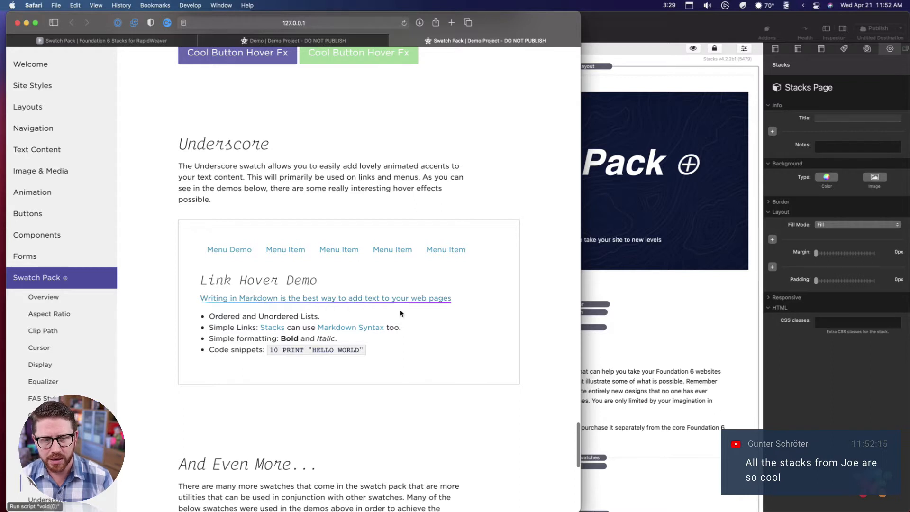
pyautogui.moveTo(416, 342)
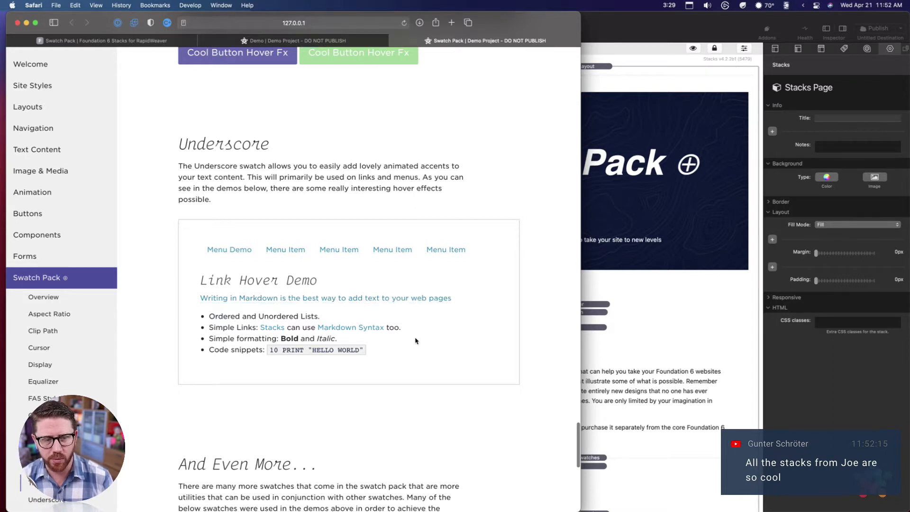
pyautogui.moveTo(413, 298)
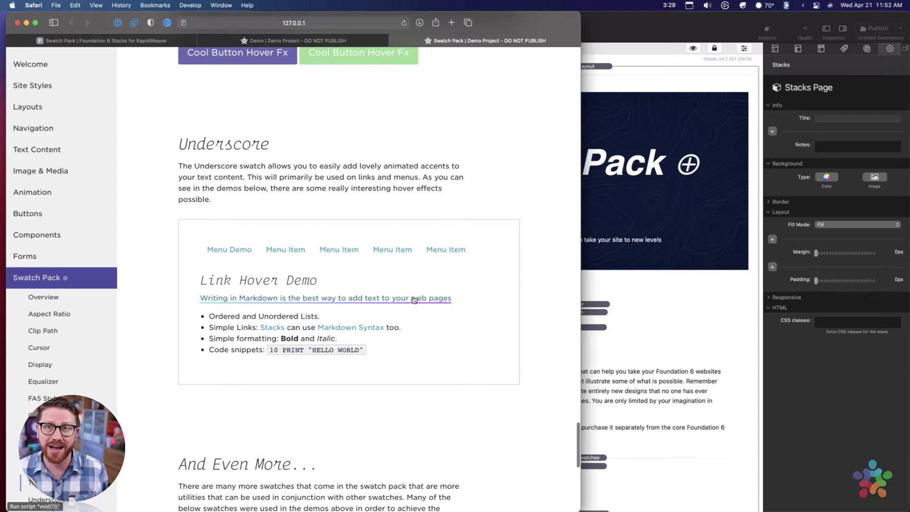
pyautogui.moveTo(350, 327)
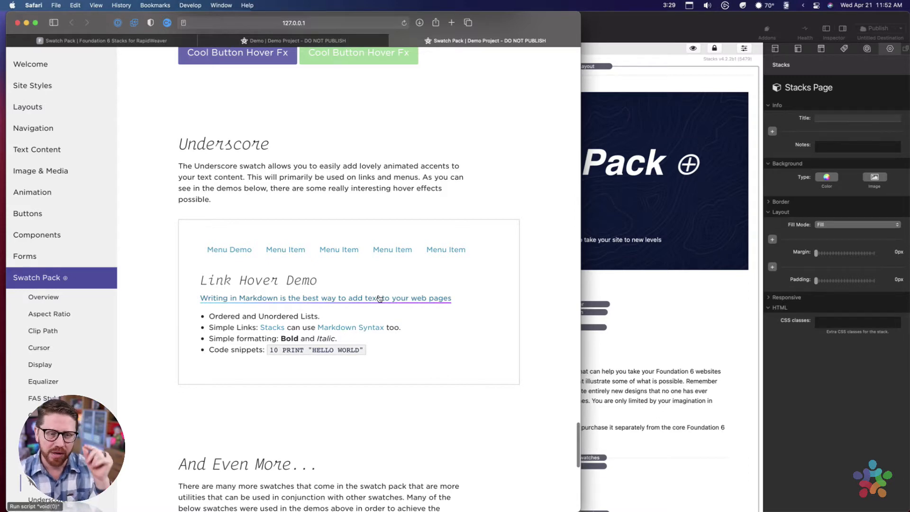
pyautogui.moveTo(390, 303)
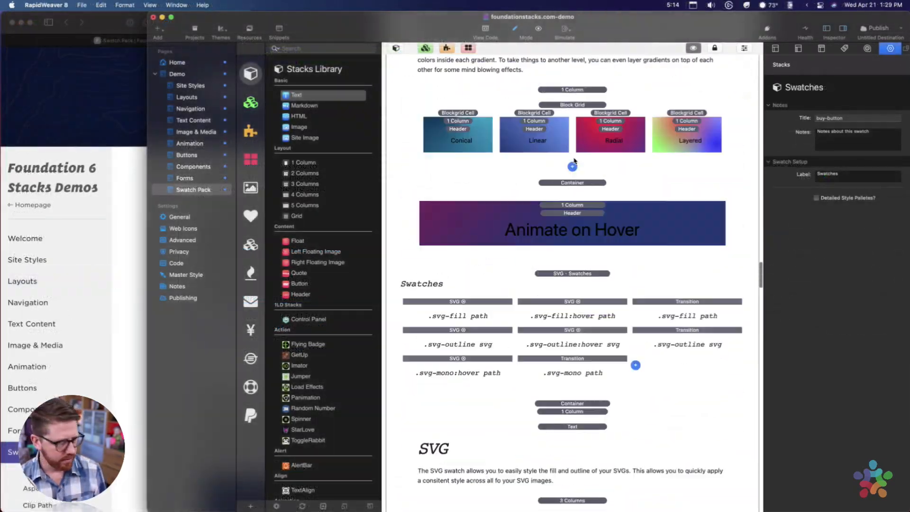
# Locate the Swatches row and show the first Underscore swatch's settings in the Inspector.
pyautogui.scroll(-3)
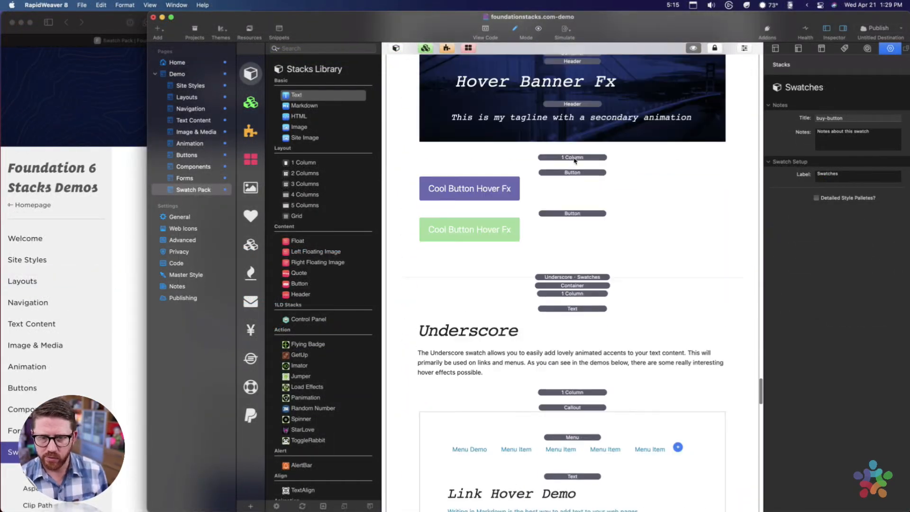
pyautogui.scroll(-3)
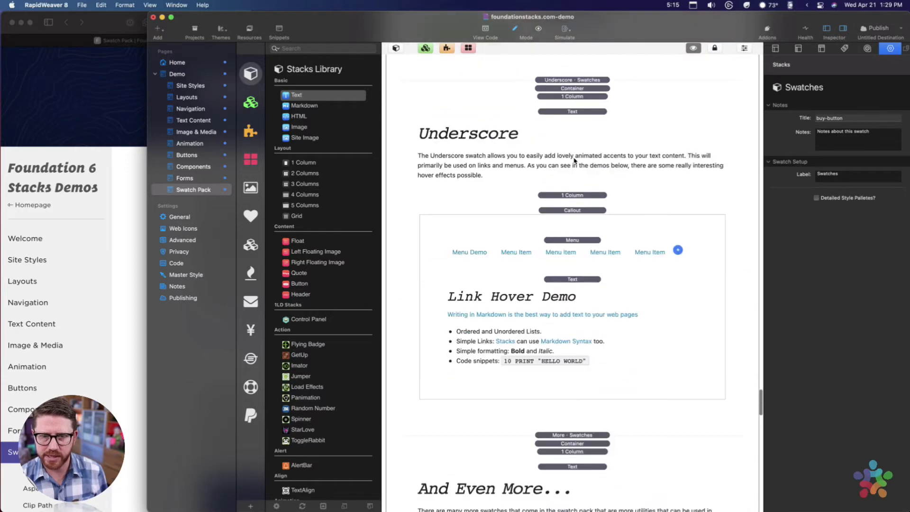
pyautogui.scroll(-3)
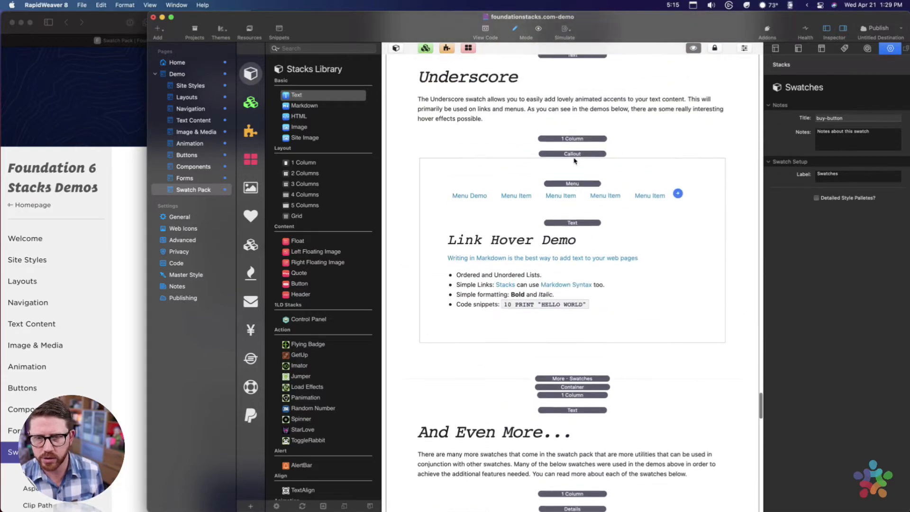
pyautogui.scroll(3)
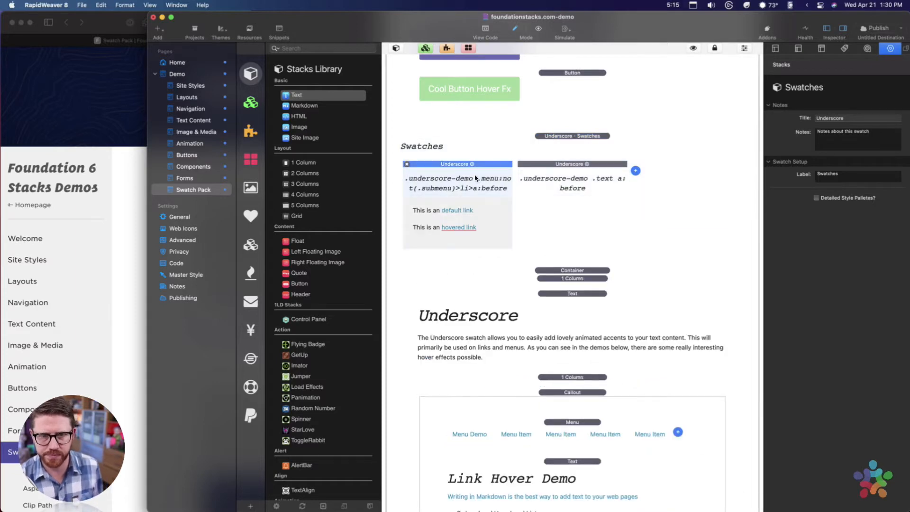
pyautogui.click(572, 164)
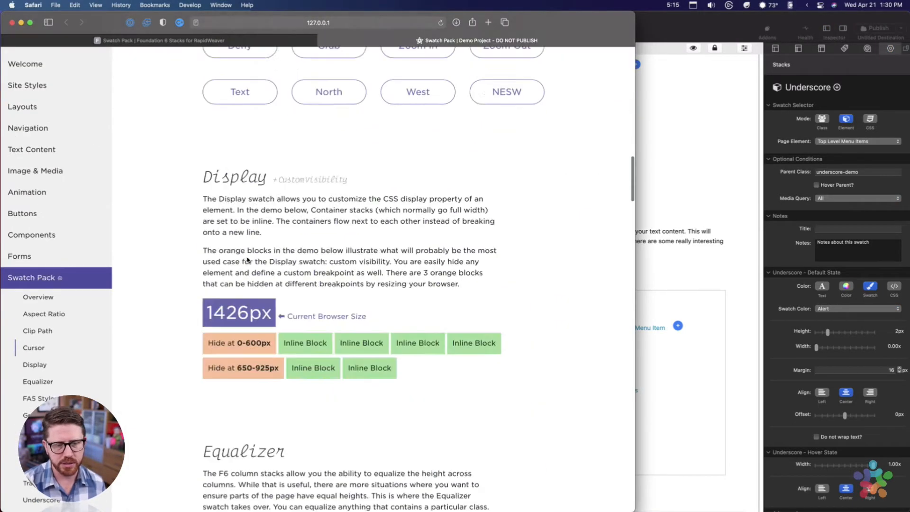
# Scroll the Safari preview back to the Underscore menu and link hover demo.
pyautogui.scroll(-3)
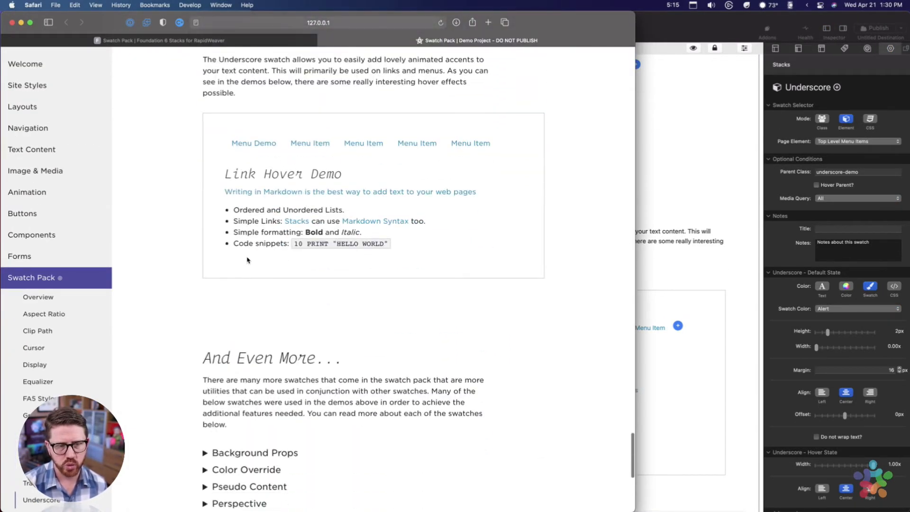
pyautogui.moveTo(364, 143)
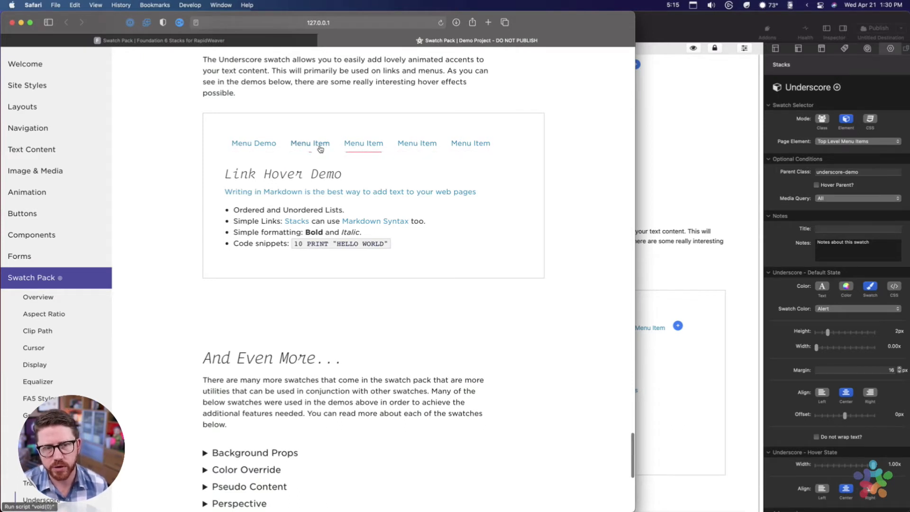
pyautogui.moveTo(310, 143)
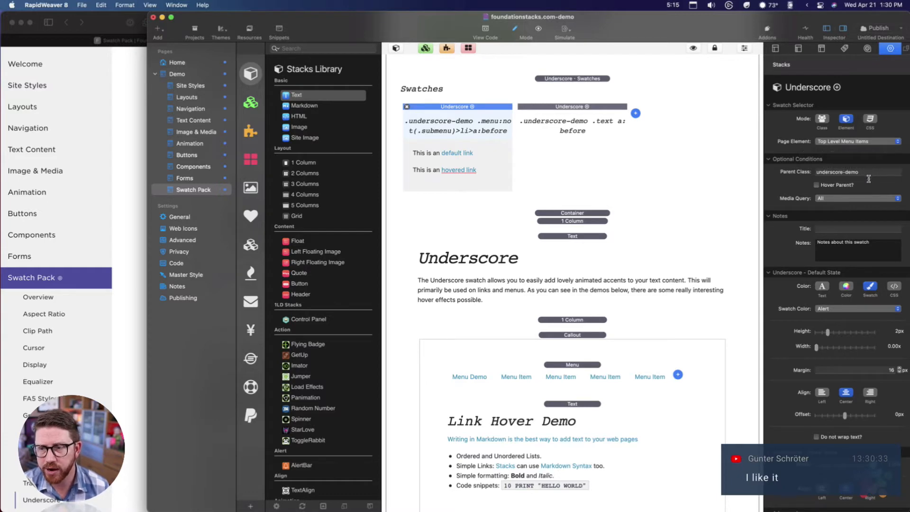
# Trace the 'underscore-demo' parent class to the demo column's custom class, then show the menu-link Underscore swatch settings.
pyautogui.tripleClick(858, 171)
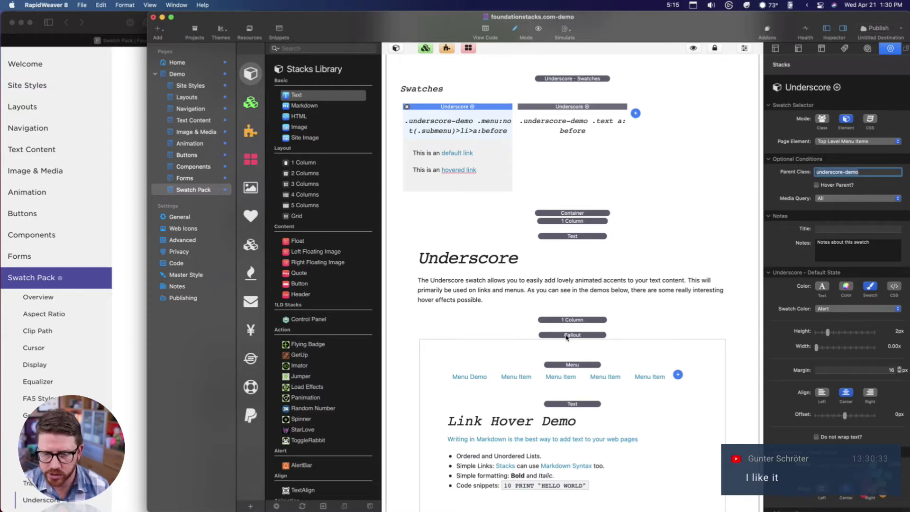
pyautogui.click(572, 334)
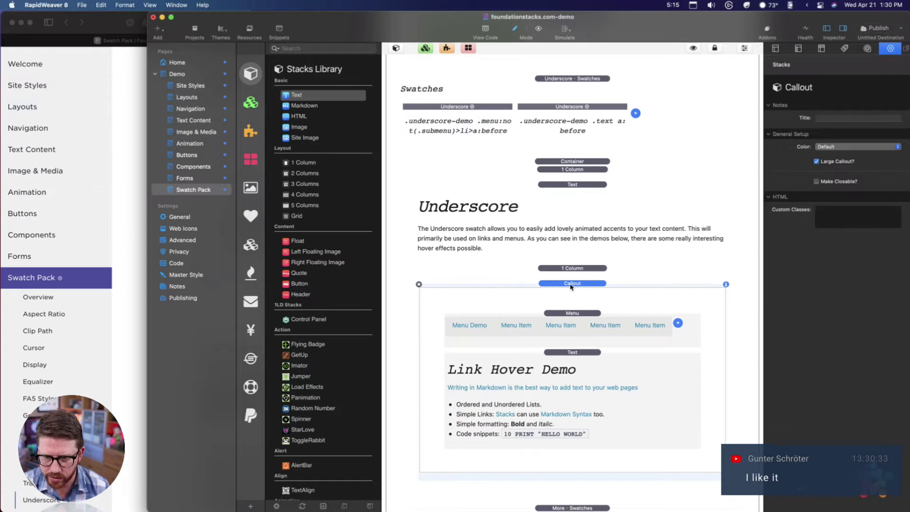
pyautogui.click(572, 268)
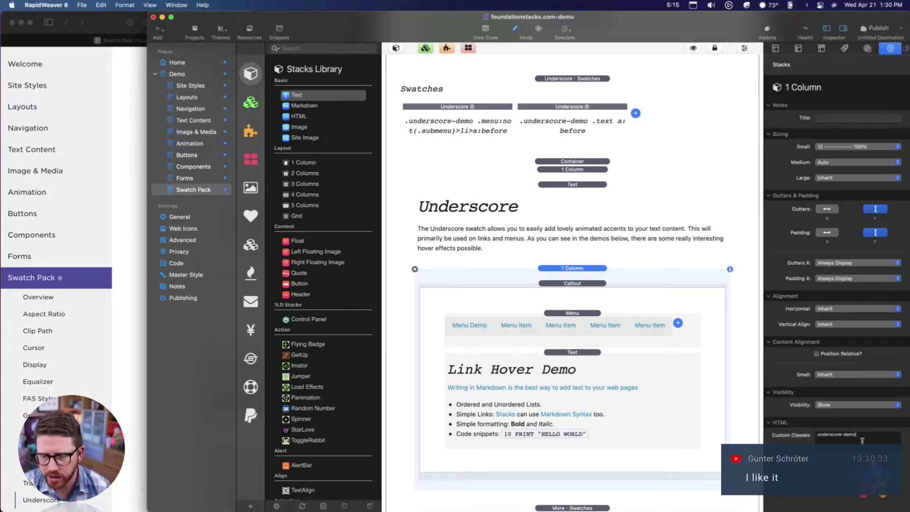
pyautogui.doubleClick(837, 435)
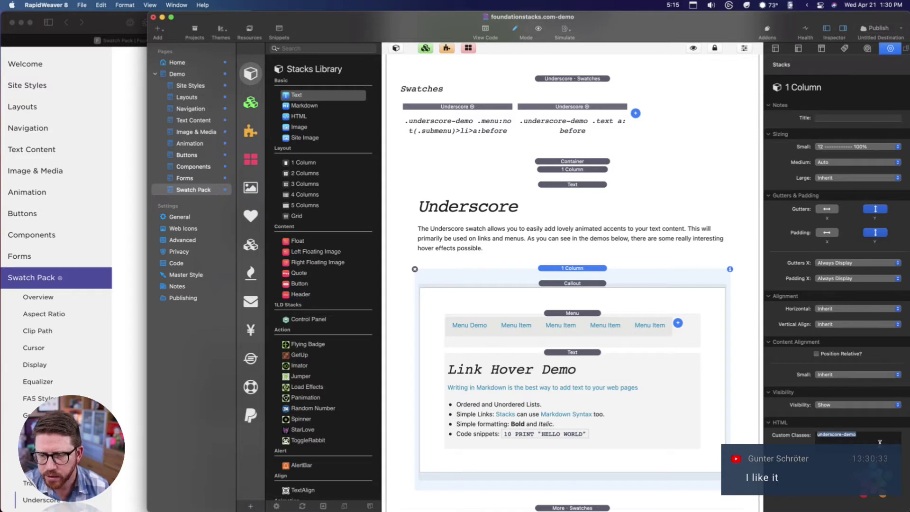
pyautogui.moveTo(575, 306)
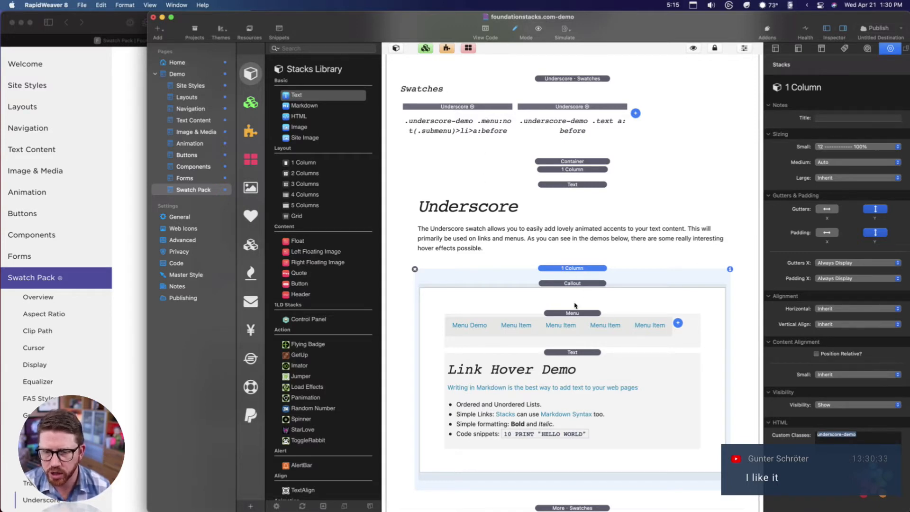
pyautogui.moveTo(459, 110)
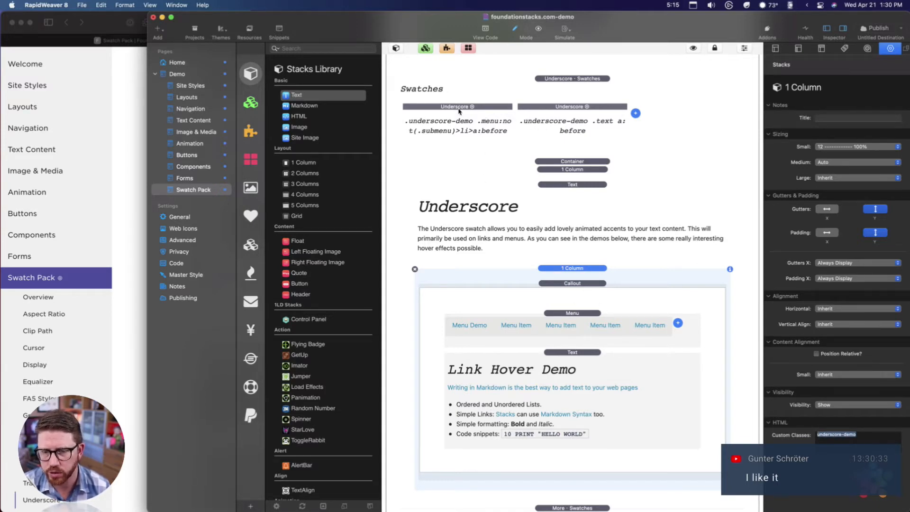
pyautogui.click(457, 107)
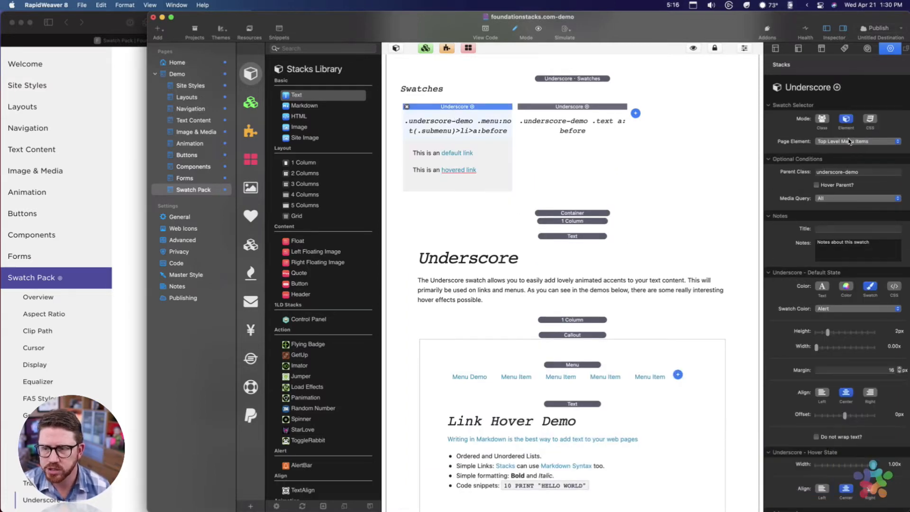
pyautogui.scroll(-3)
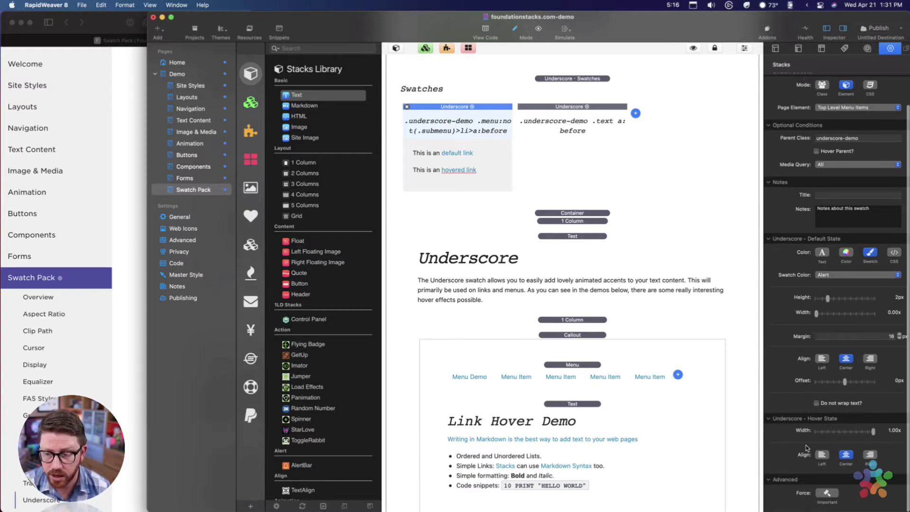
pyautogui.moveTo(787, 365)
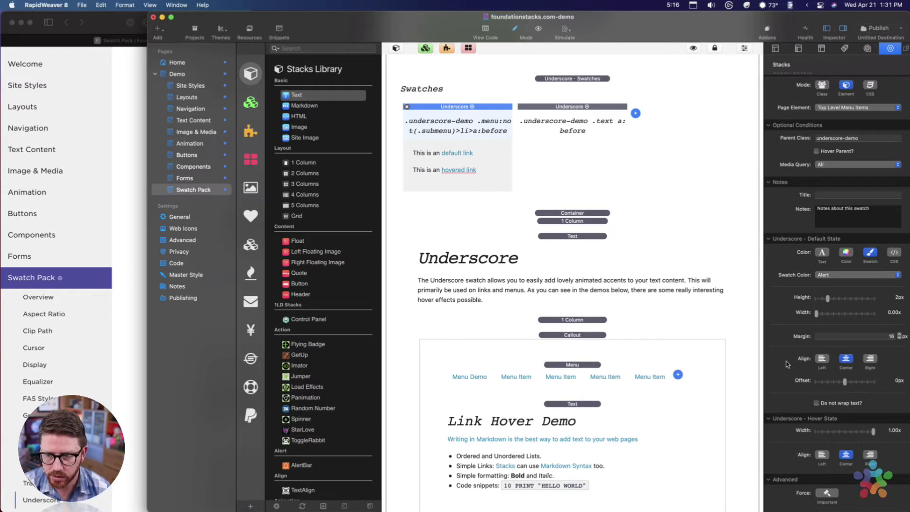
pyautogui.click(823, 254)
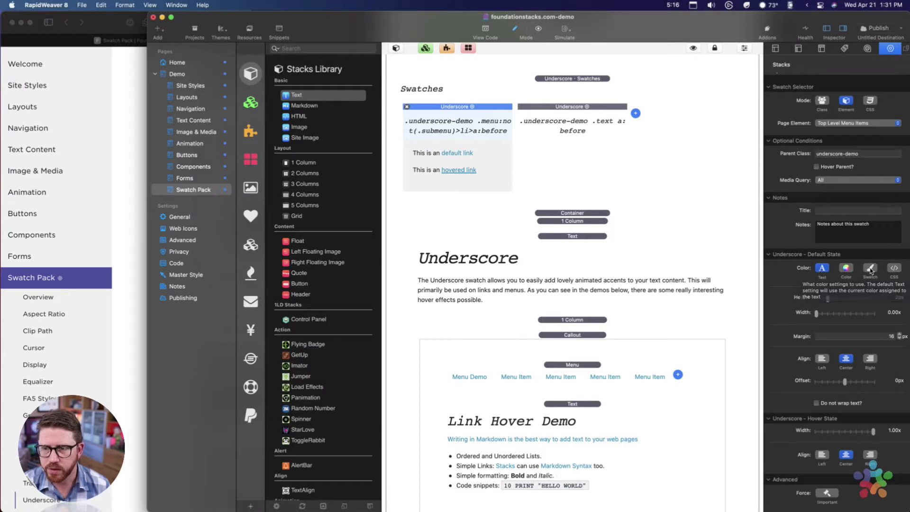
pyautogui.click(870, 268)
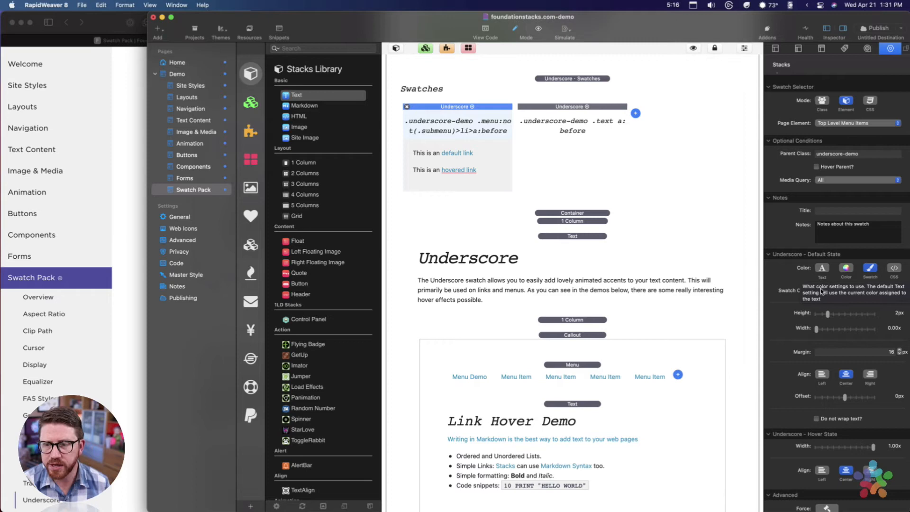
pyautogui.click(823, 269)
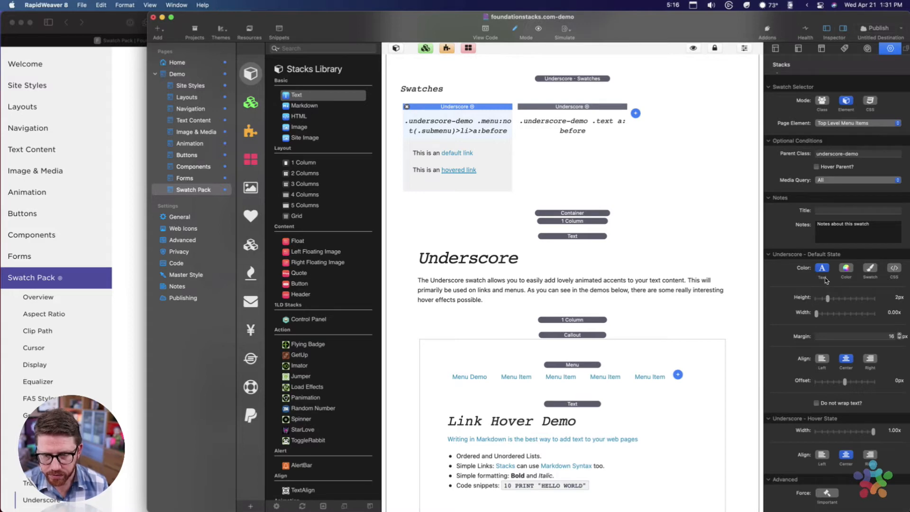
pyautogui.moveTo(832, 265)
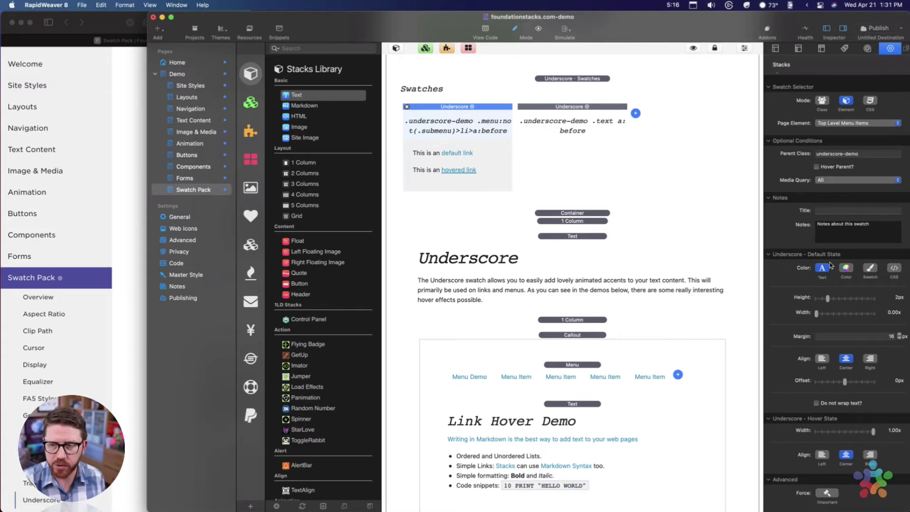
pyautogui.moveTo(820, 288)
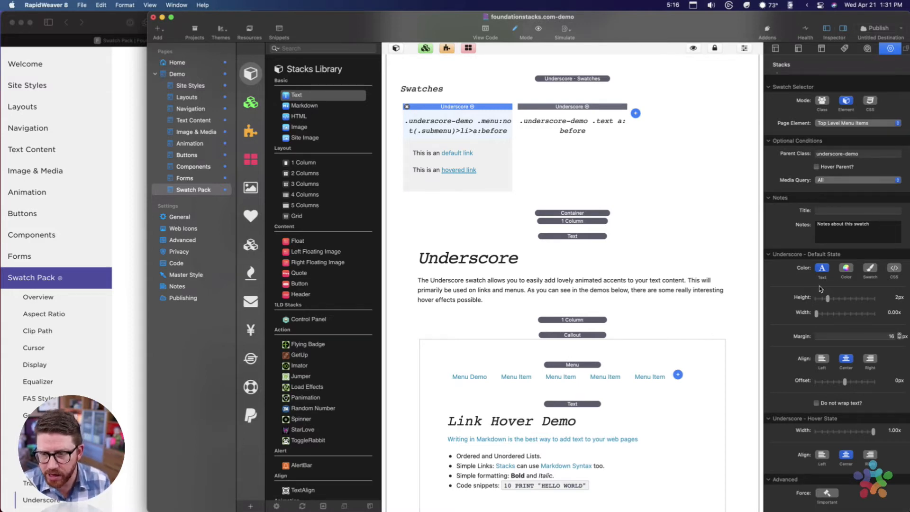
pyautogui.moveTo(822, 268)
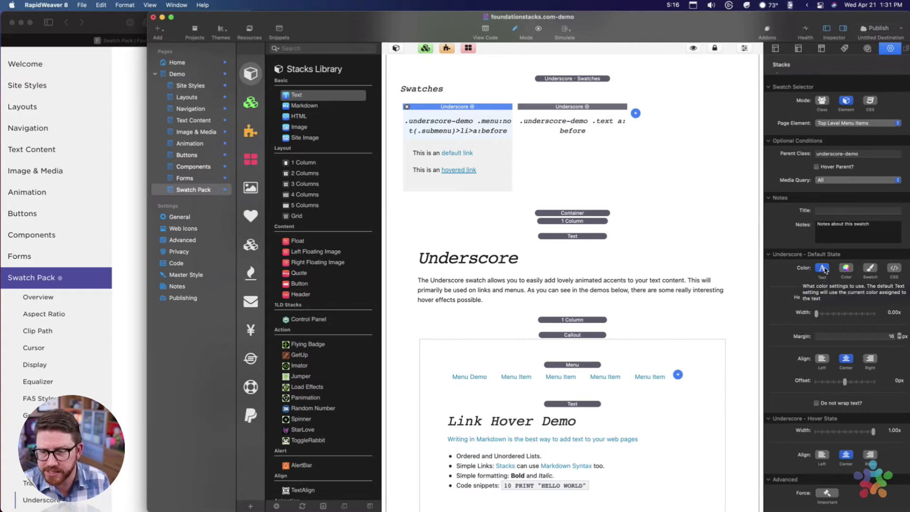
pyautogui.click(823, 269)
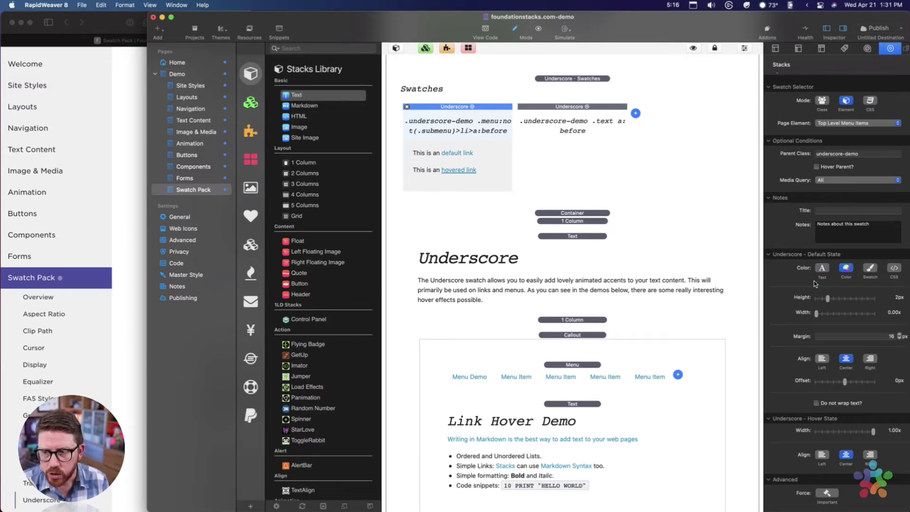
pyautogui.click(822, 269)
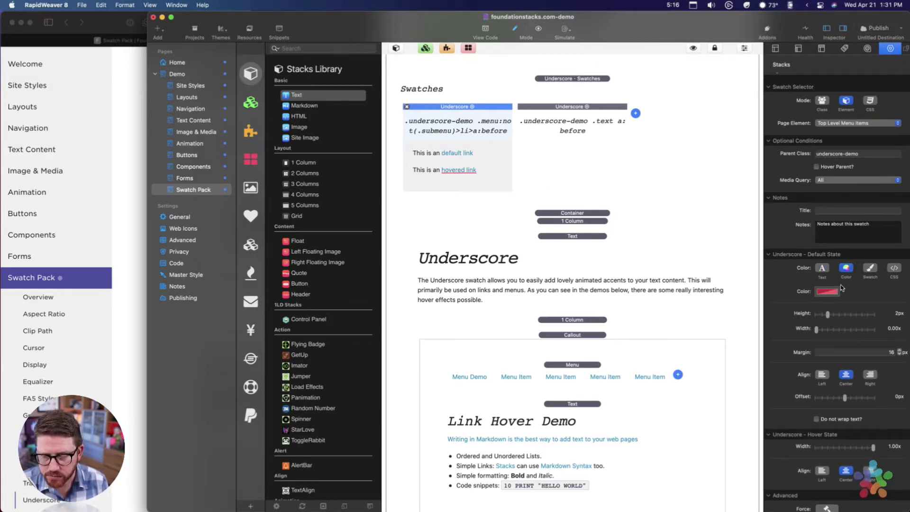
pyautogui.click(870, 269)
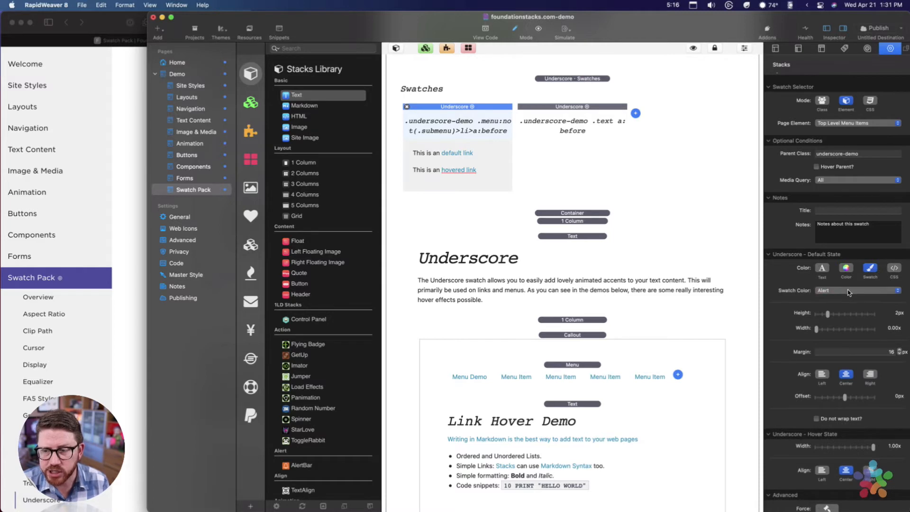
pyautogui.click(853, 290)
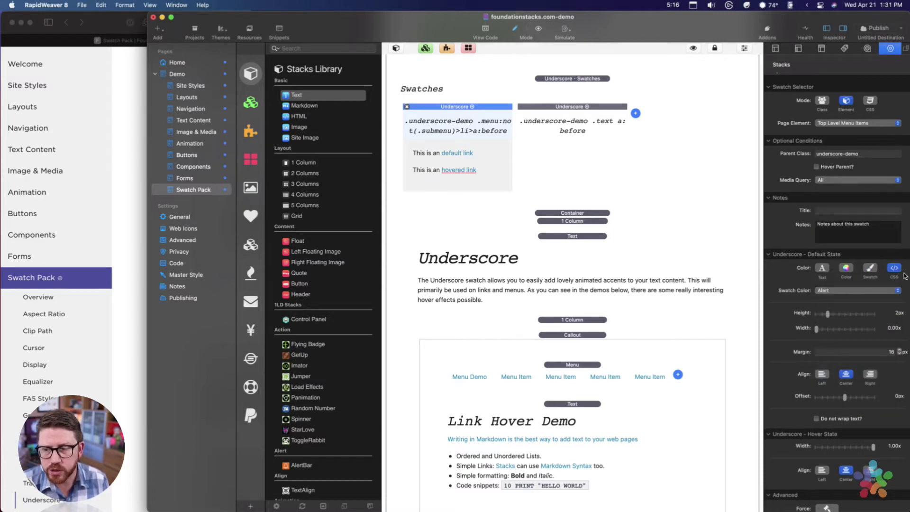
pyautogui.click(894, 270)
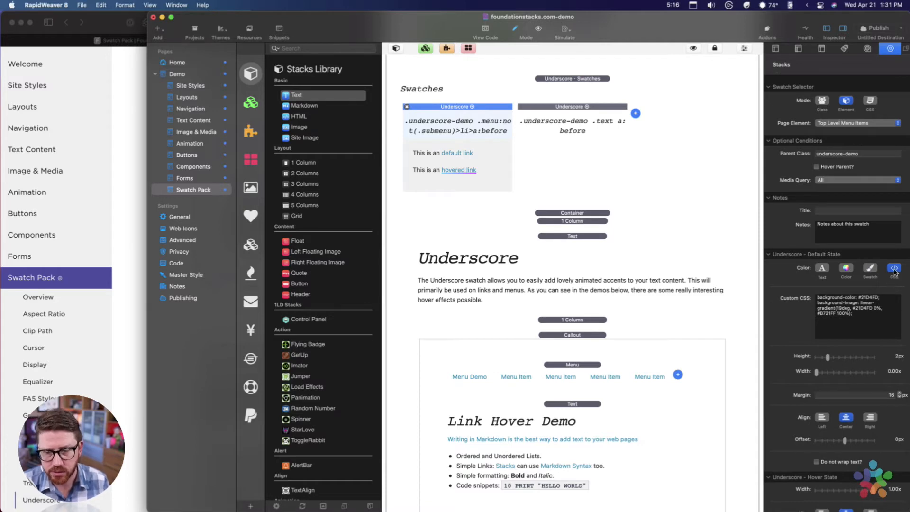
pyautogui.click(870, 269)
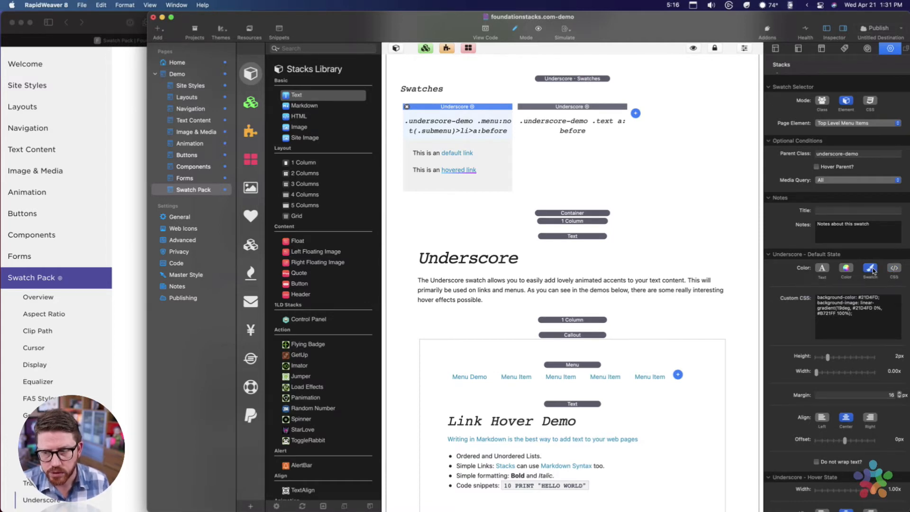
pyautogui.click(870, 268)
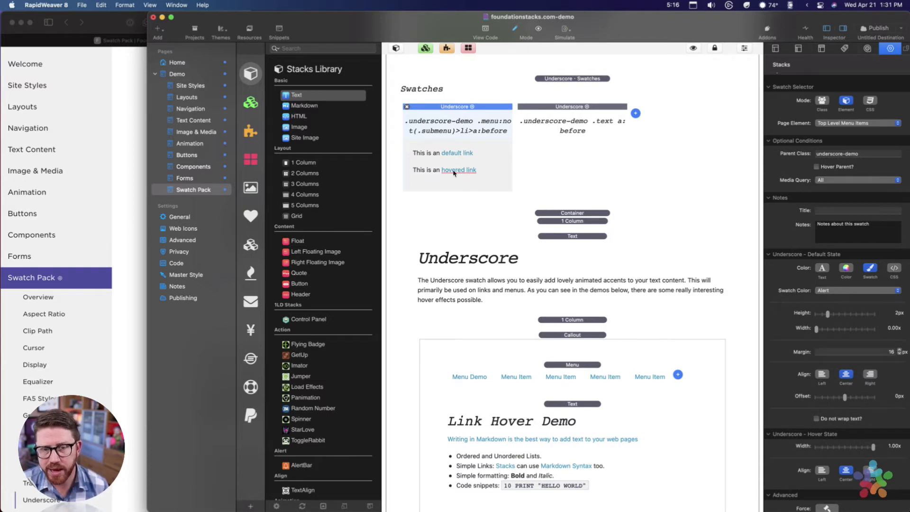
pyautogui.moveTo(447, 173)
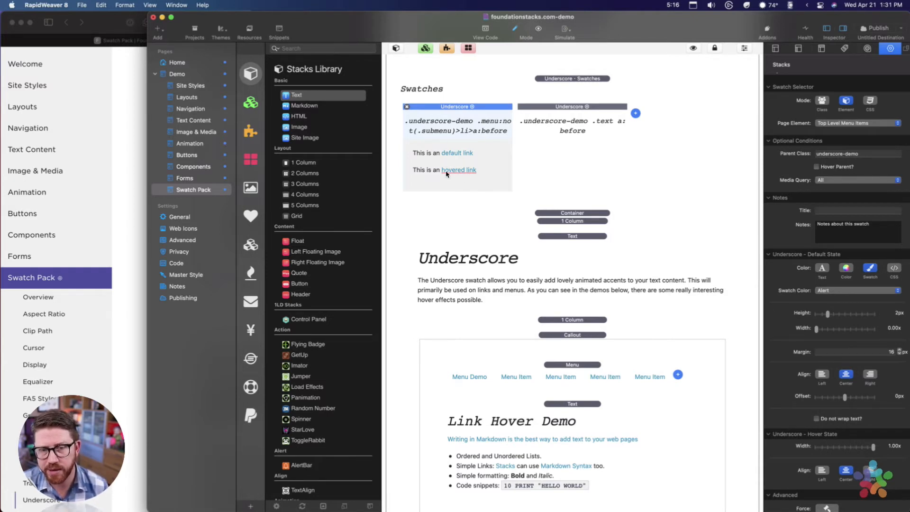
pyautogui.moveTo(459, 172)
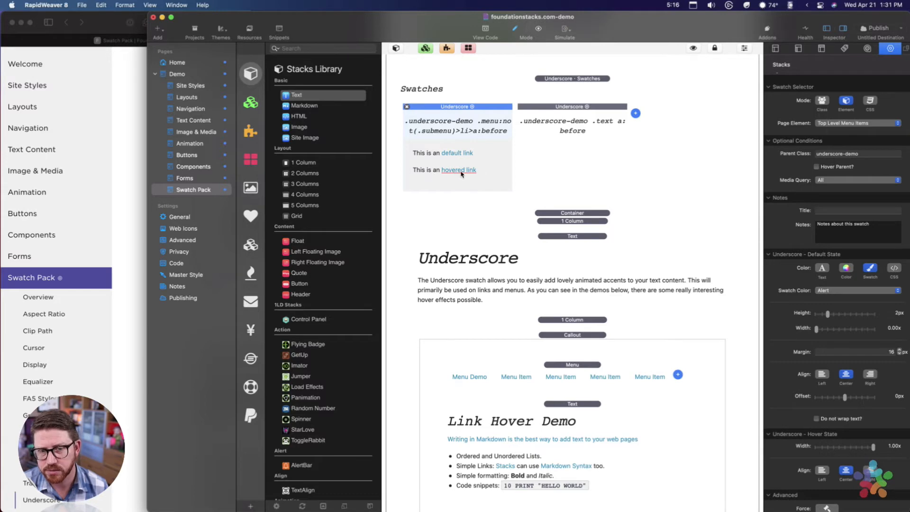
pyautogui.moveTo(465, 175)
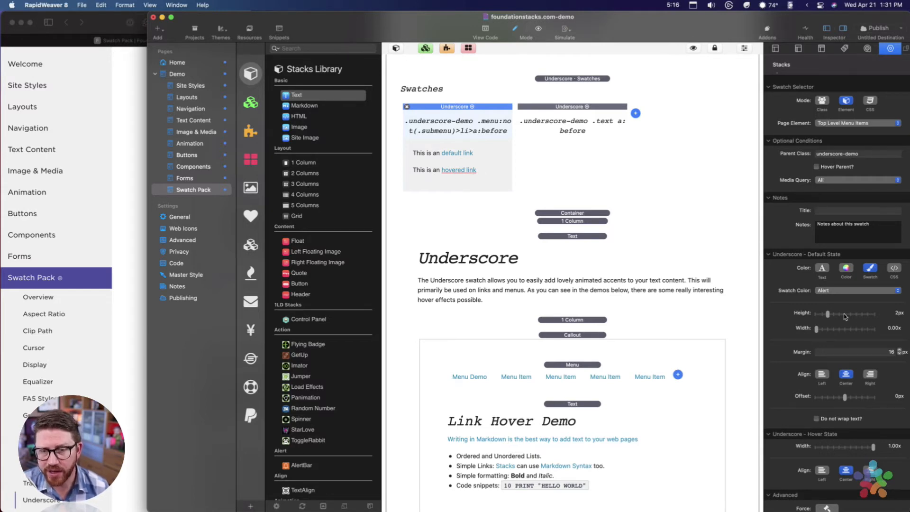
pyautogui.moveTo(868, 333)
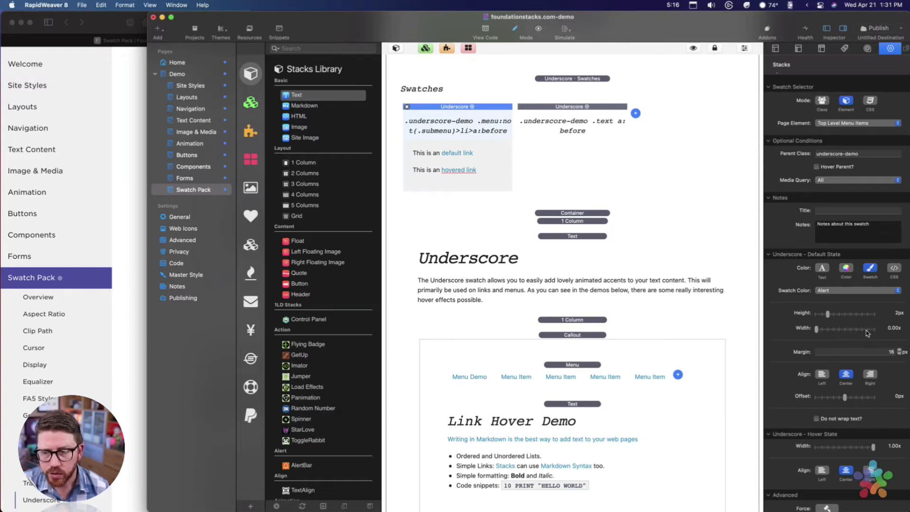
pyautogui.moveTo(834, 333)
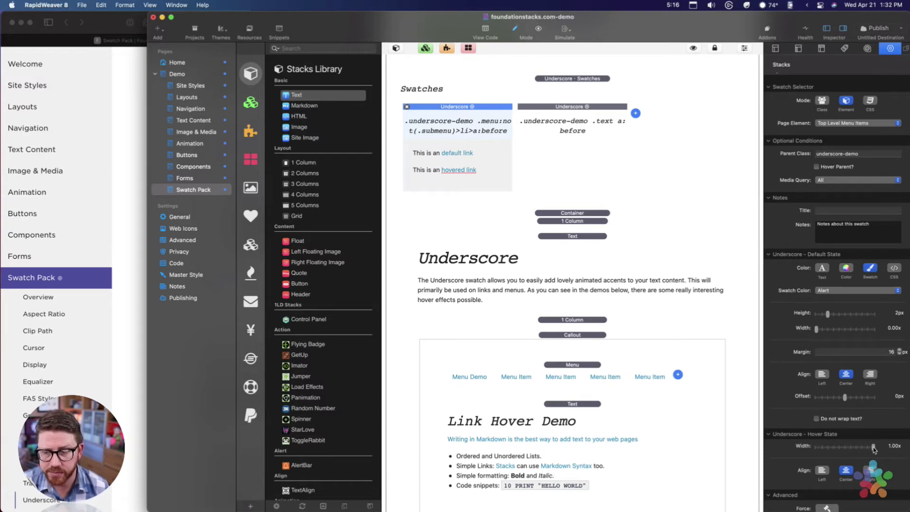
pyautogui.moveTo(874, 448)
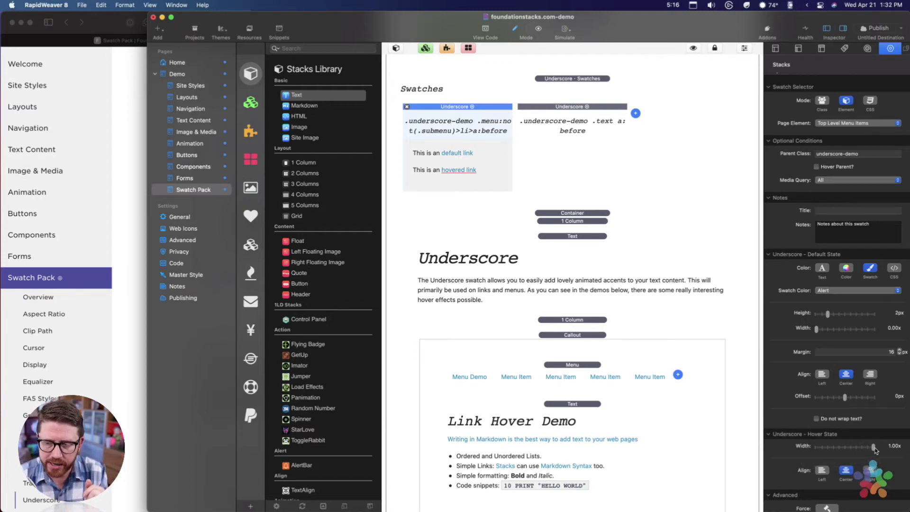
pyautogui.moveTo(875, 449)
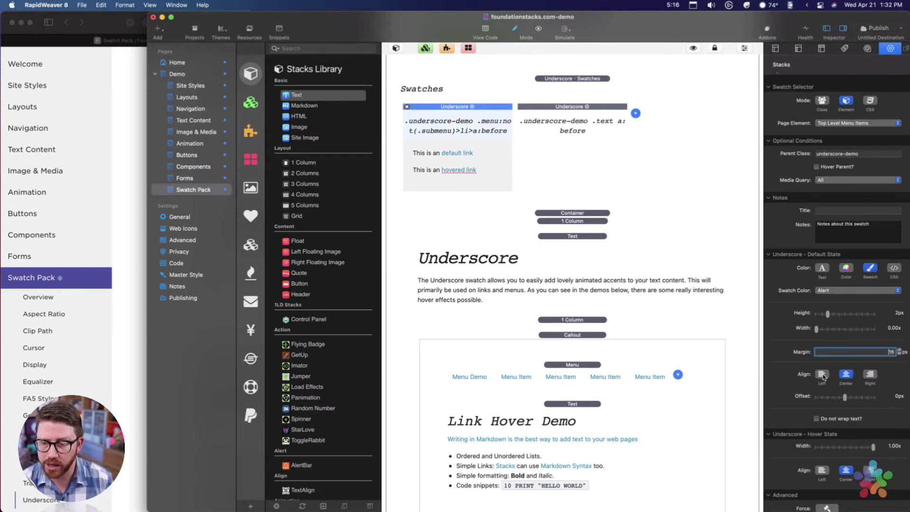
pyautogui.moveTo(886, 379)
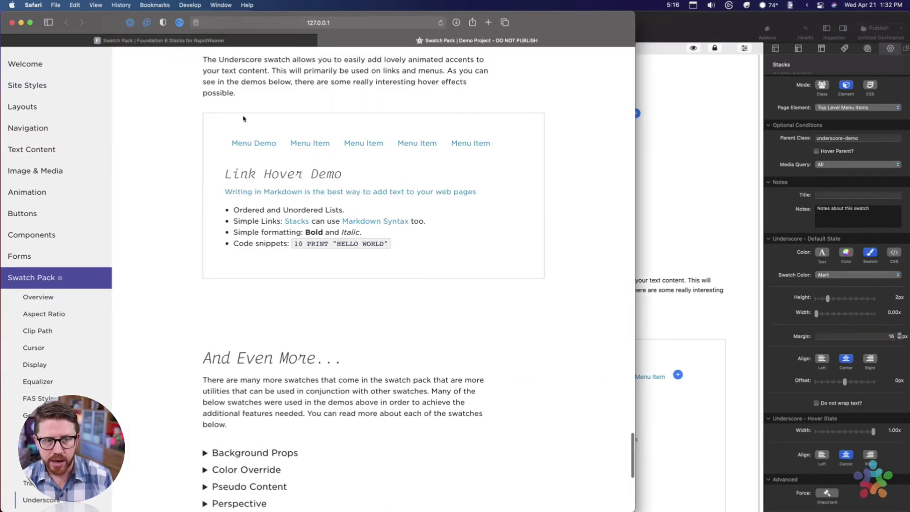
pyautogui.moveTo(364, 144)
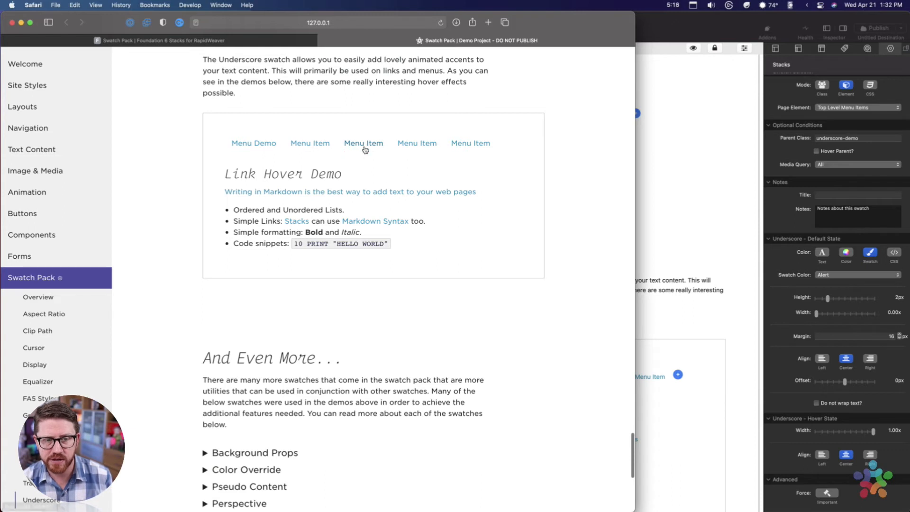
pyautogui.moveTo(361, 180)
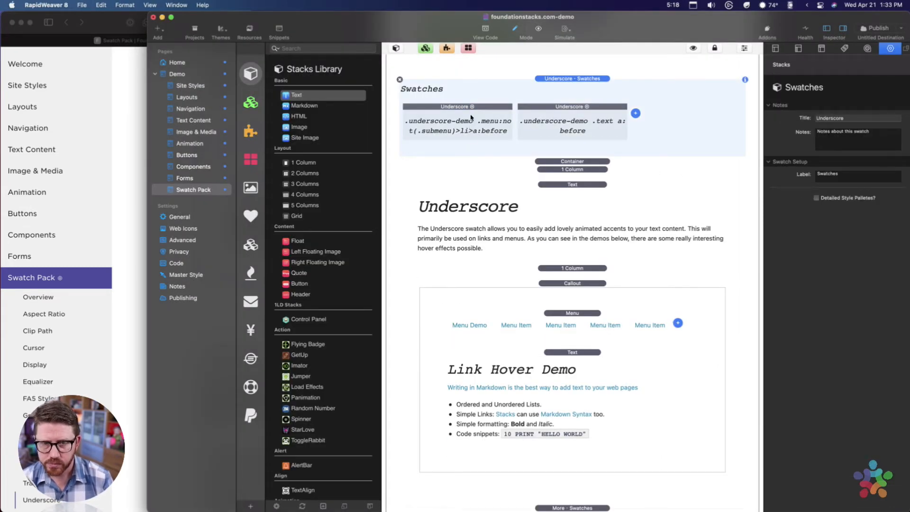
# Set the menu Underscore swatch's default-state offset to -4px, try left align and restore centre.
pyautogui.click(457, 106)
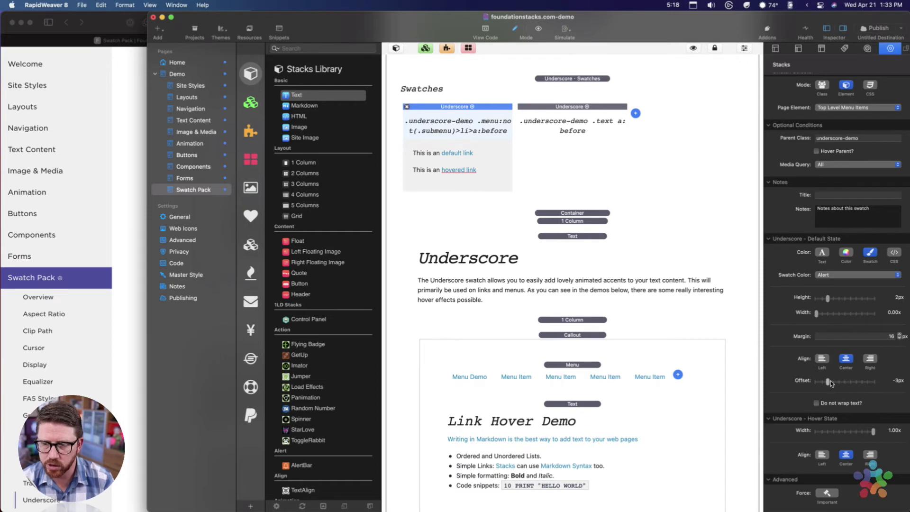
pyautogui.moveTo(458, 169)
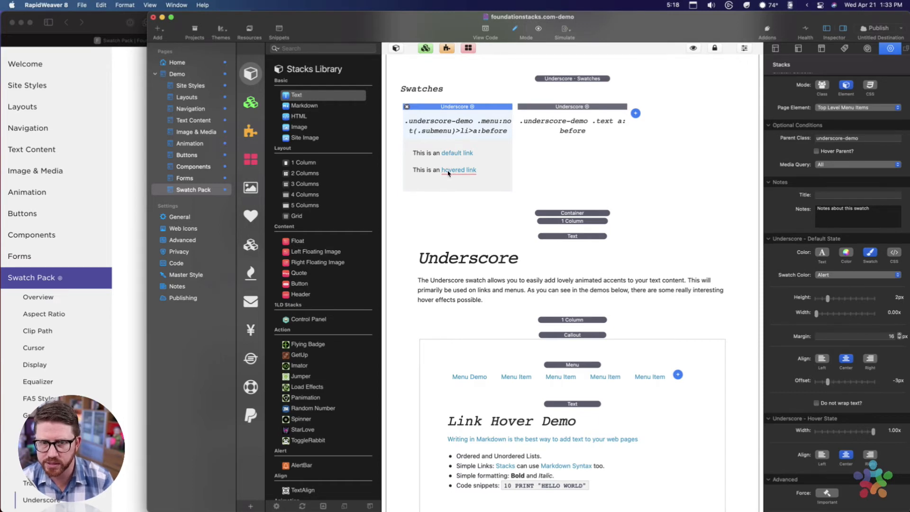
pyautogui.moveTo(843, 387)
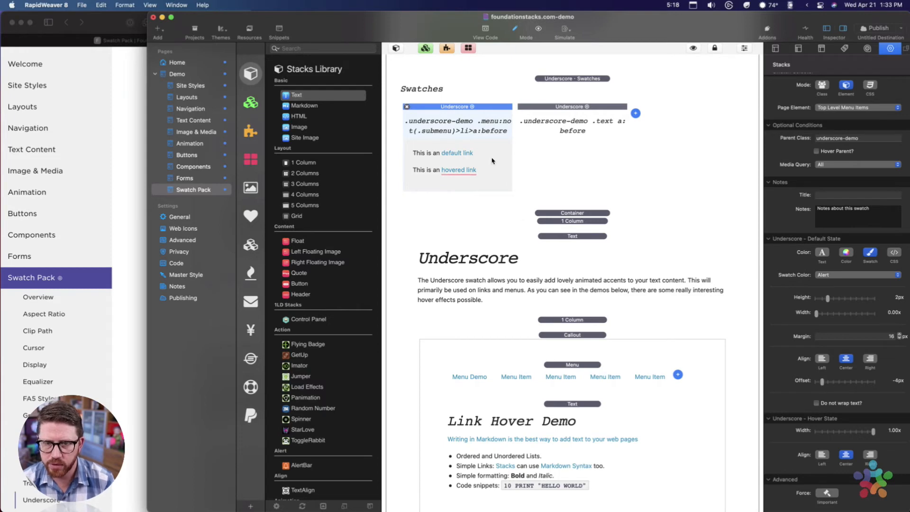
pyautogui.moveTo(454, 175)
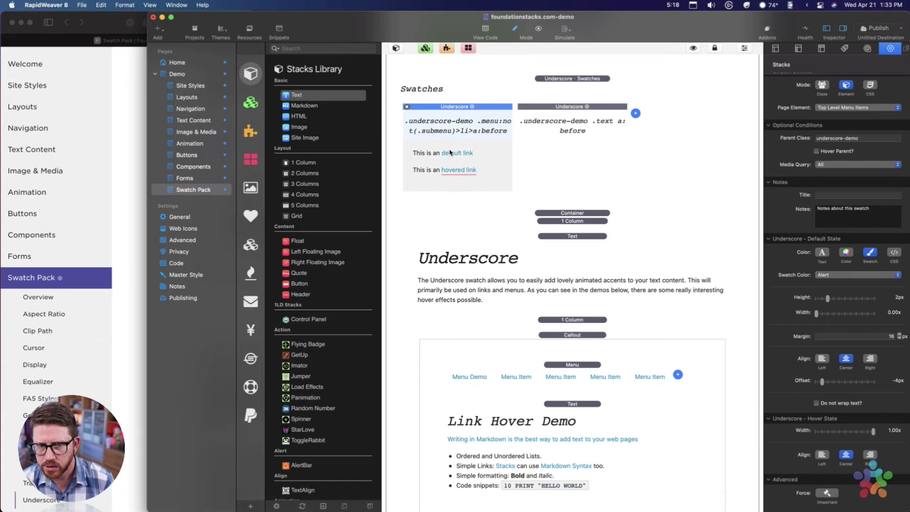
pyautogui.moveTo(460, 156)
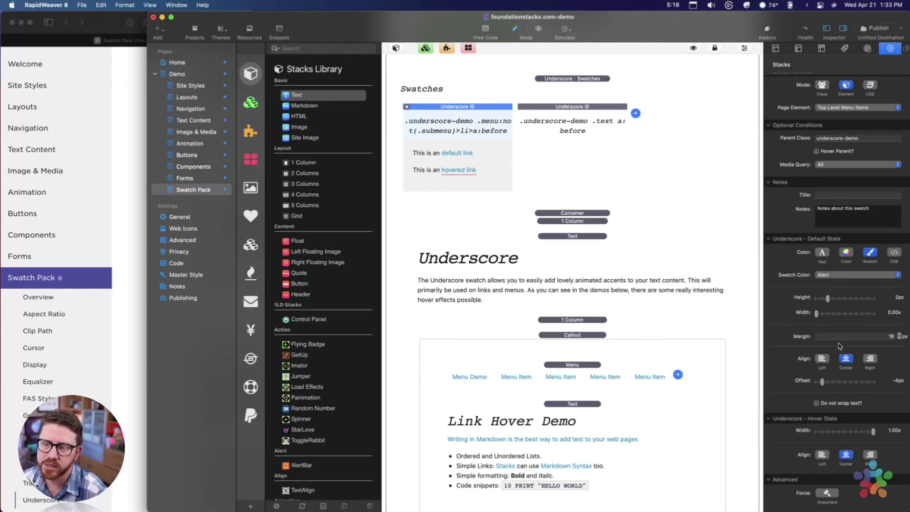
pyautogui.click(823, 358)
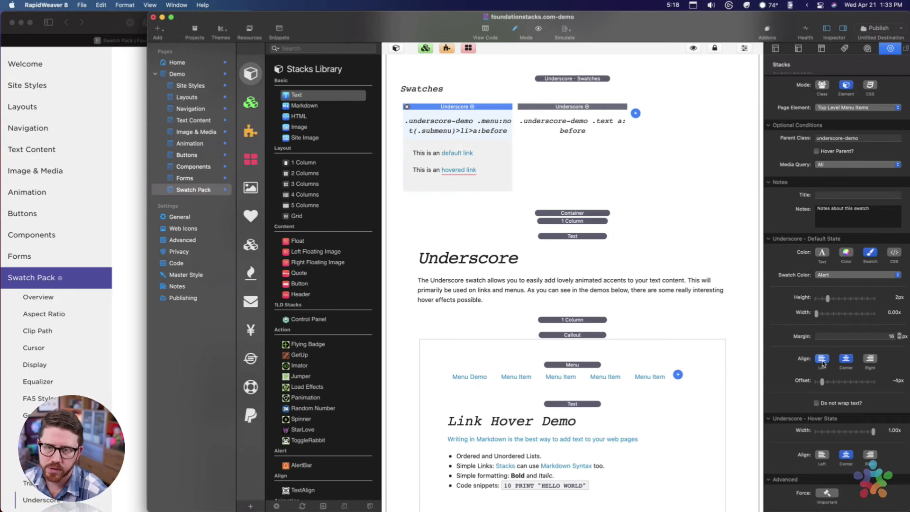
pyautogui.click(846, 360)
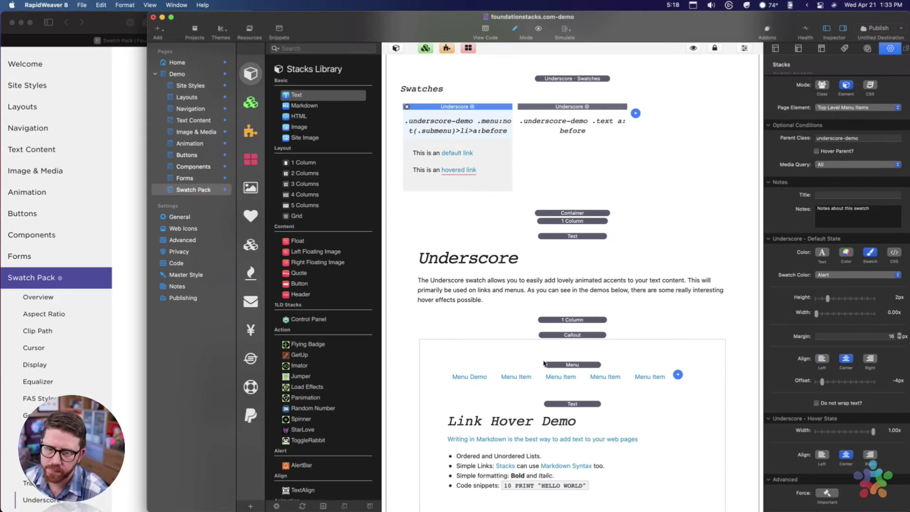
pyautogui.scroll(3)
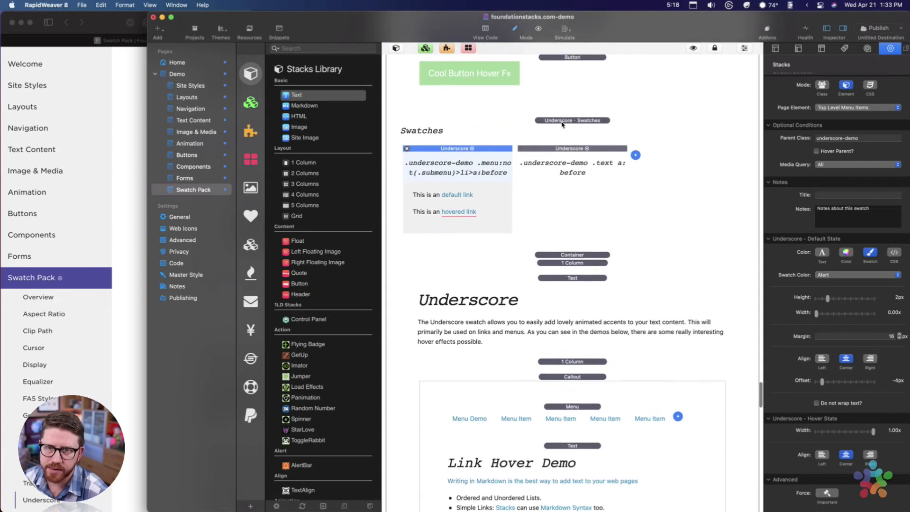
# Show the text-link Underscore swatch: custom CSS gradient underline, right-aligned, offset -2px, with hover options.
pyautogui.click(572, 149)
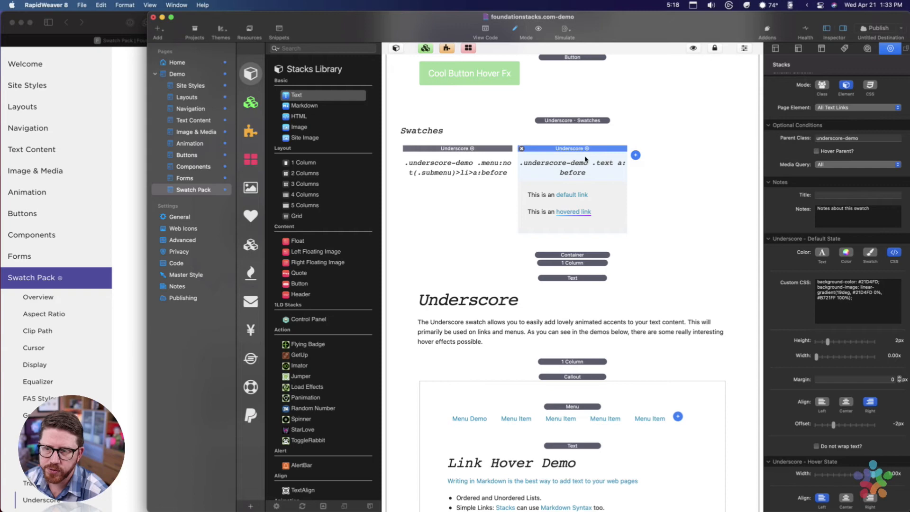
pyautogui.moveTo(824, 299)
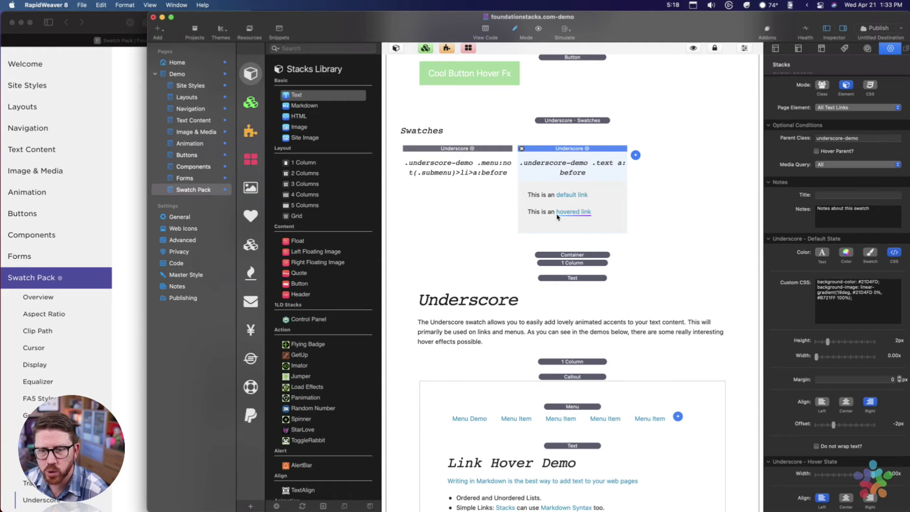
pyautogui.moveTo(597, 217)
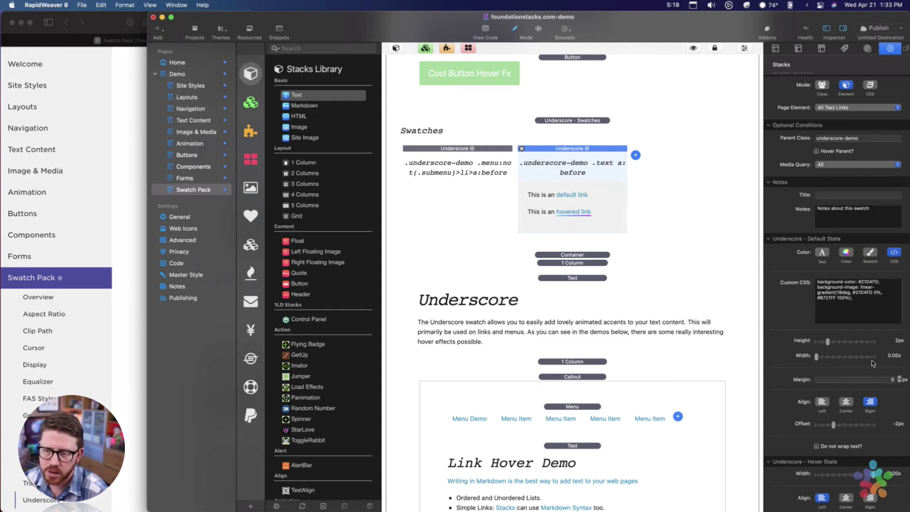
pyautogui.moveTo(819, 357)
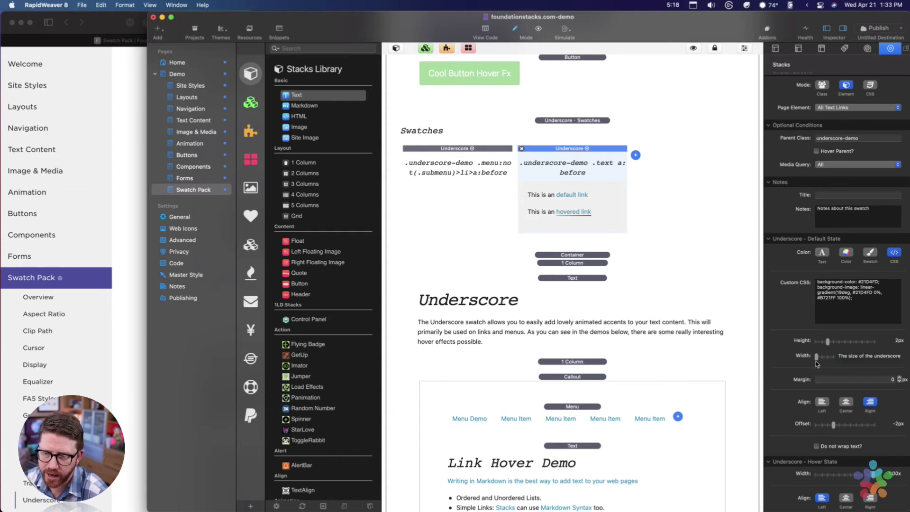
pyautogui.scroll(-3)
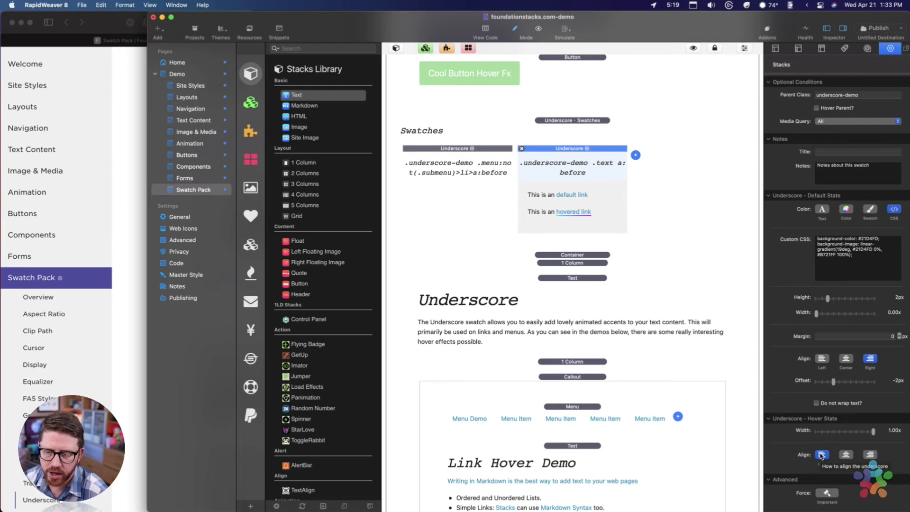
pyautogui.moveTo(143, 339)
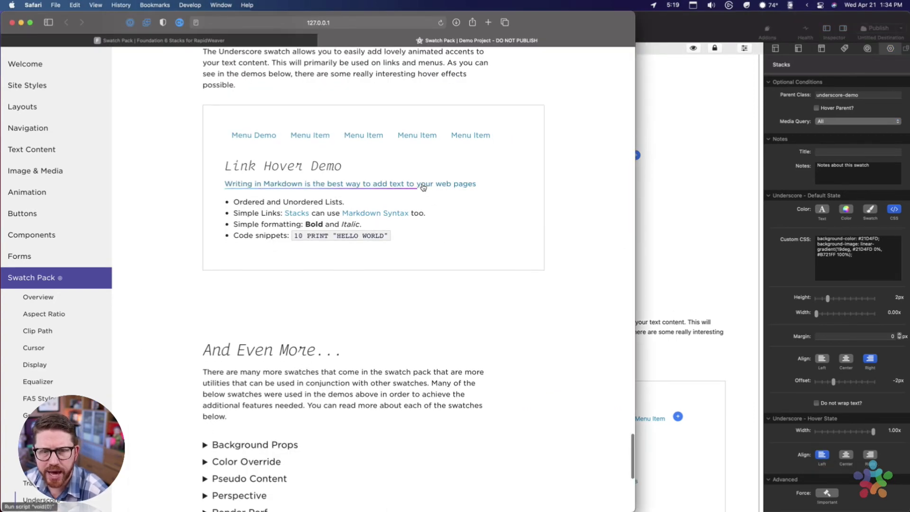
pyautogui.moveTo(440, 261)
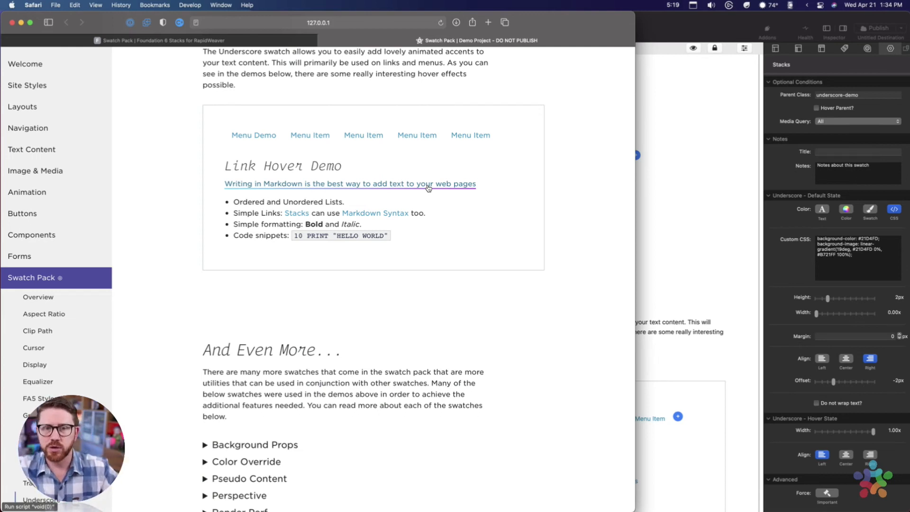
pyautogui.moveTo(434, 204)
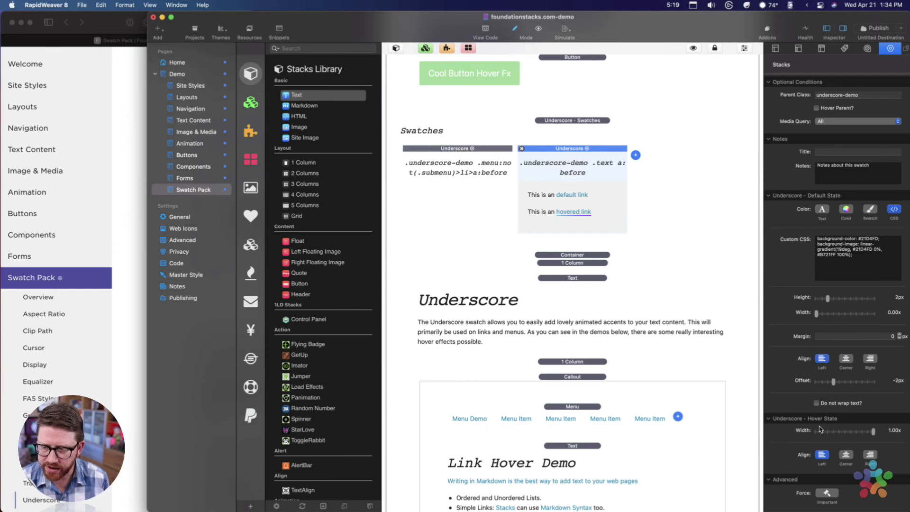
pyautogui.moveTo(822, 454)
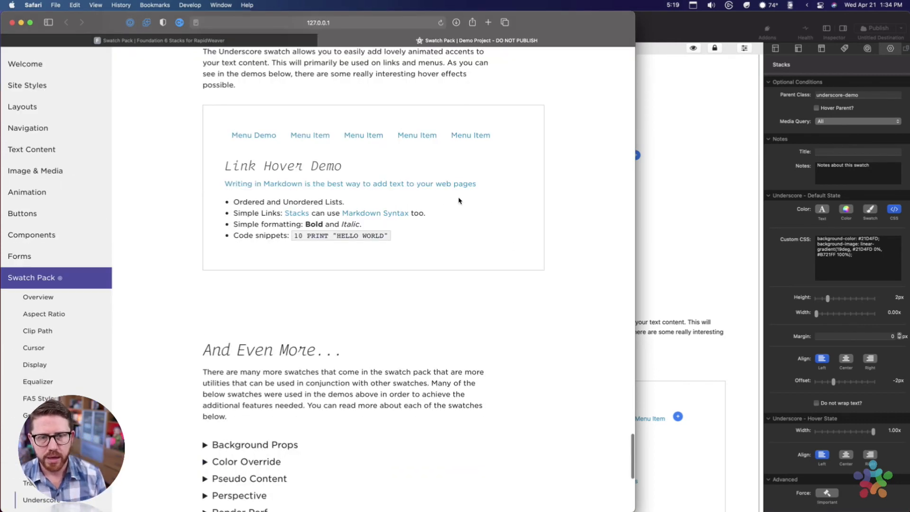
pyautogui.moveTo(444, 184)
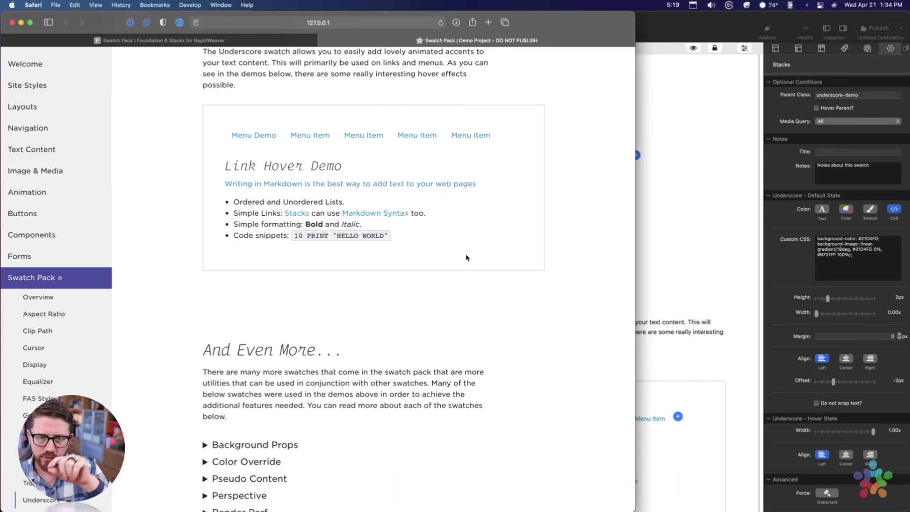
pyautogui.moveTo(459, 228)
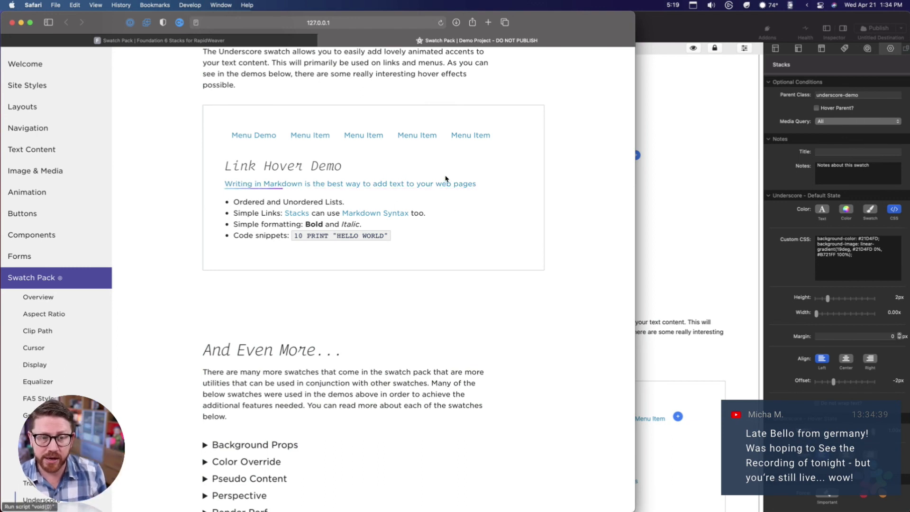
pyautogui.moveTo(399, 234)
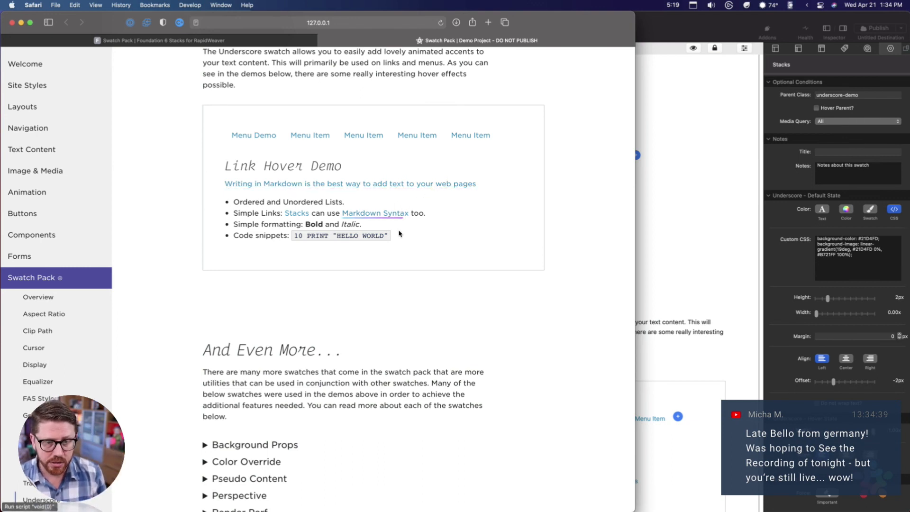
pyautogui.moveTo(395, 216)
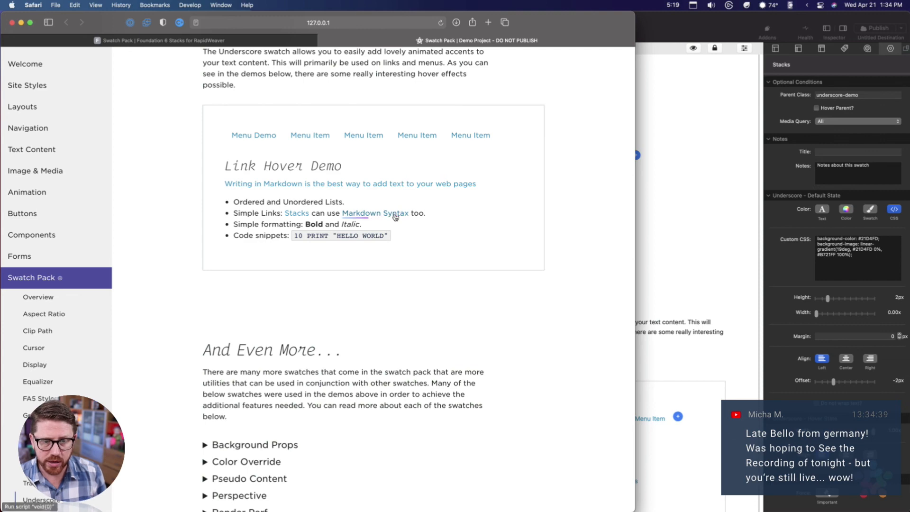